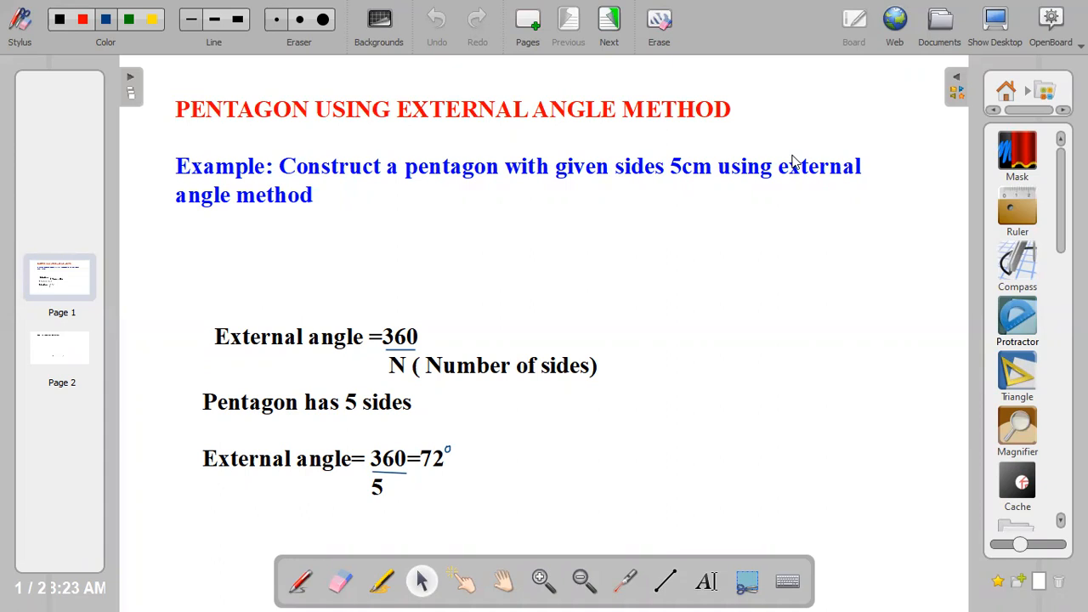
mouse_move(629, 376)
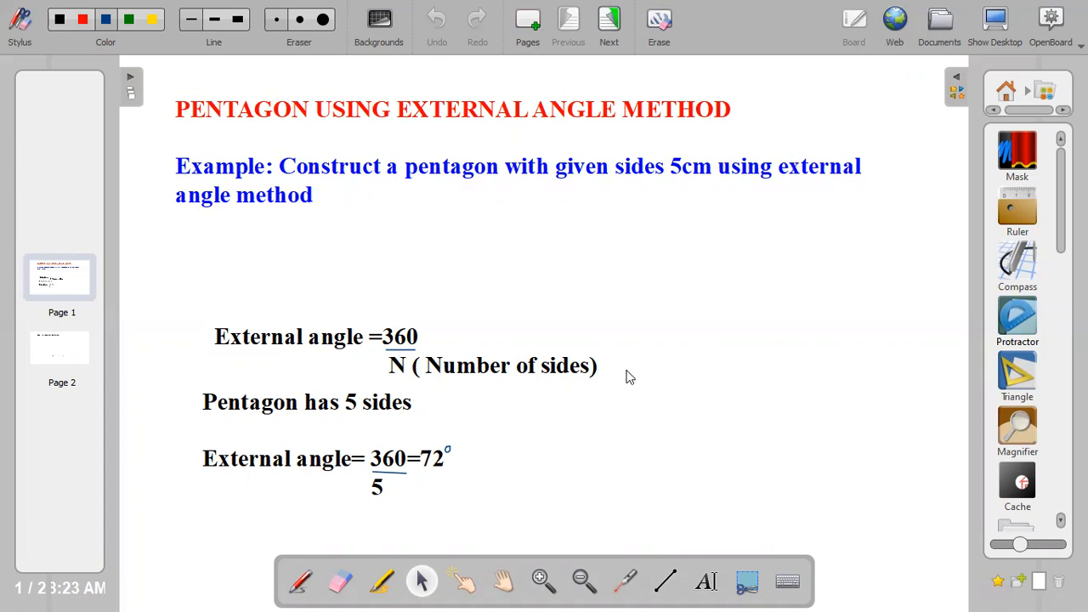
mouse_move(425, 346)
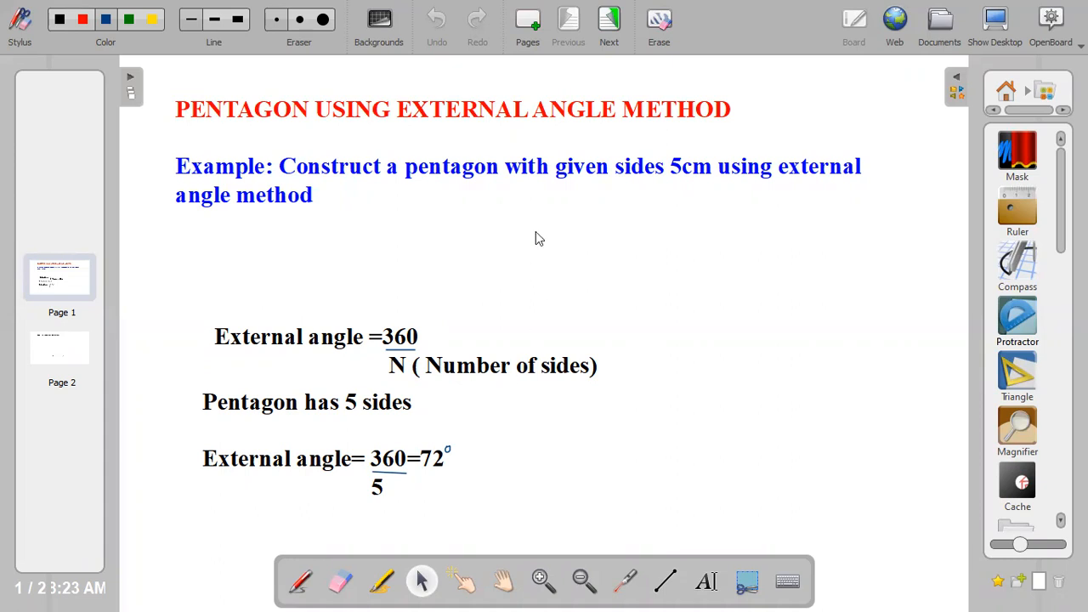
mouse_move(712, 194)
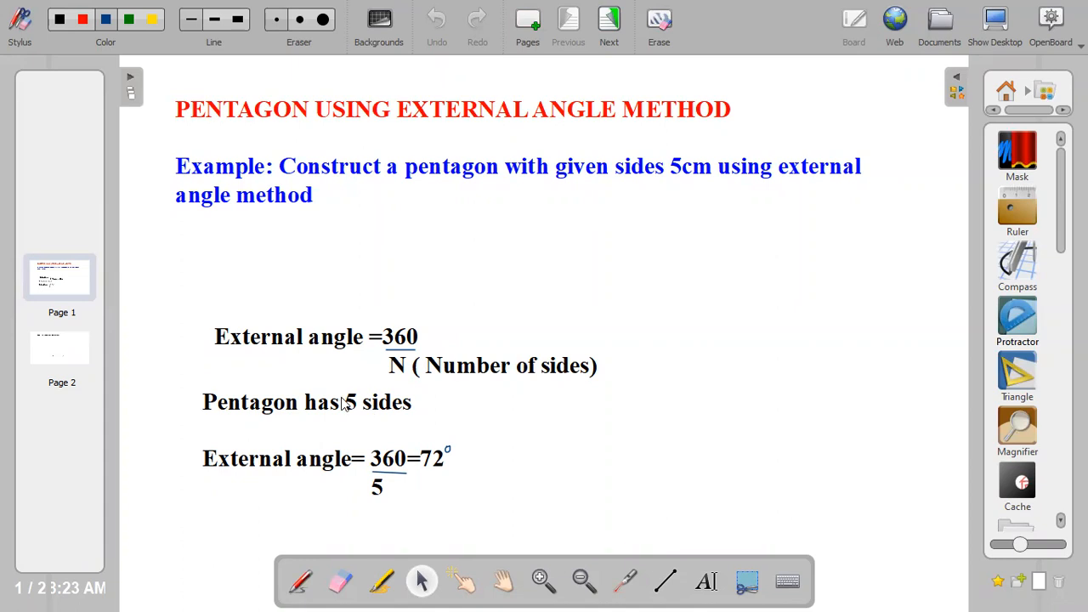
mouse_move(357, 468)
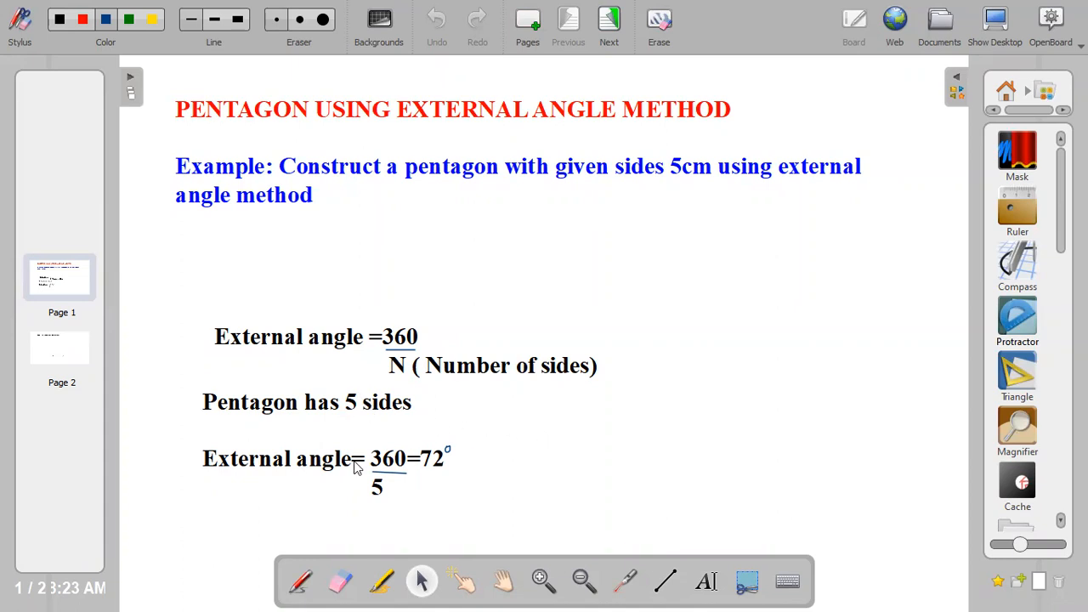
mouse_move(378, 485)
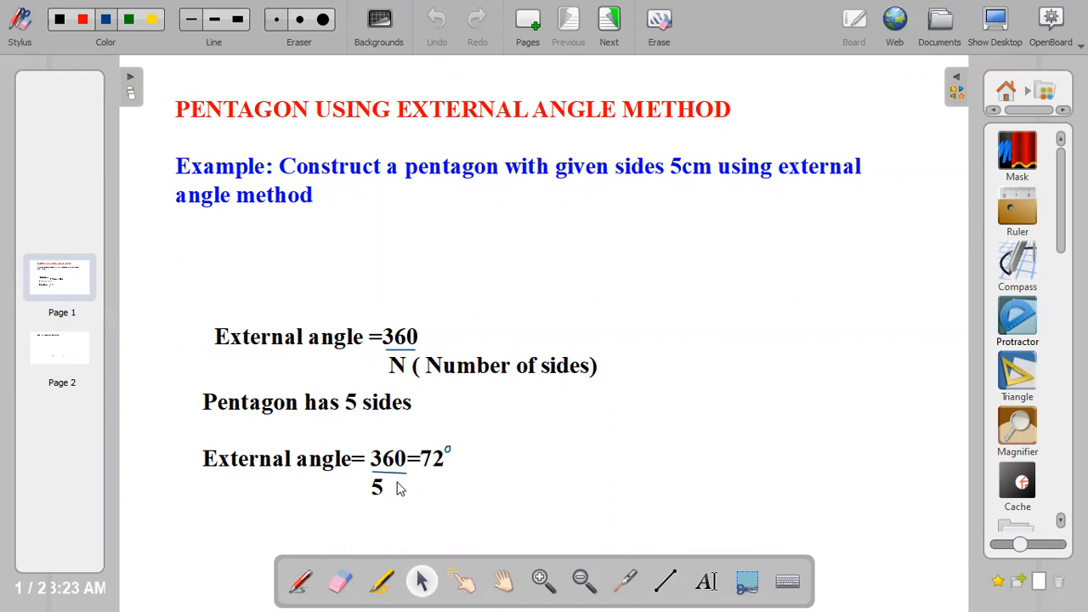
mouse_move(485, 478)
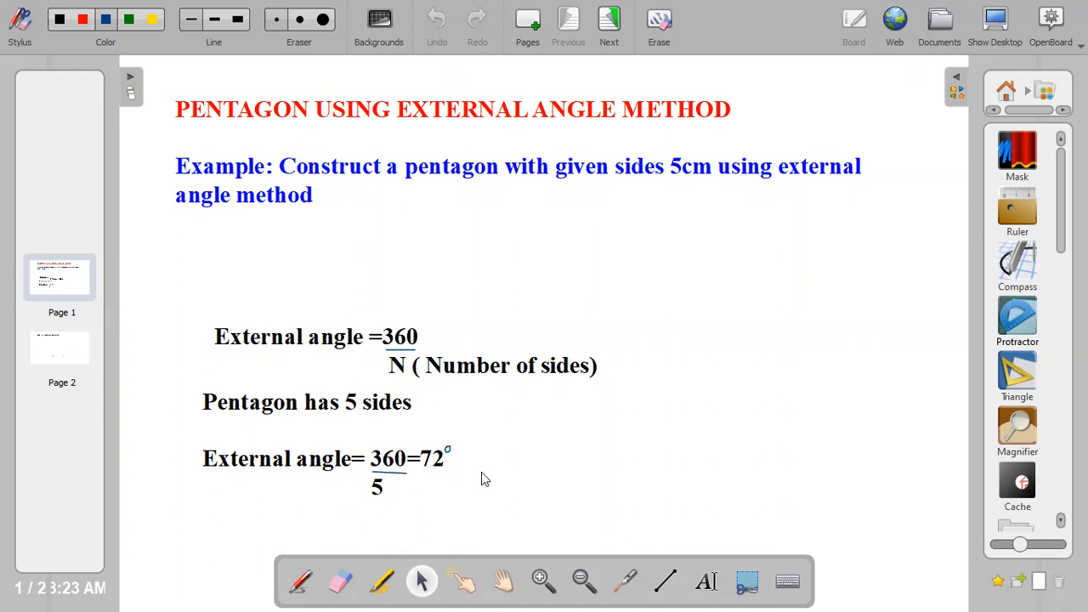
mouse_move(527, 454)
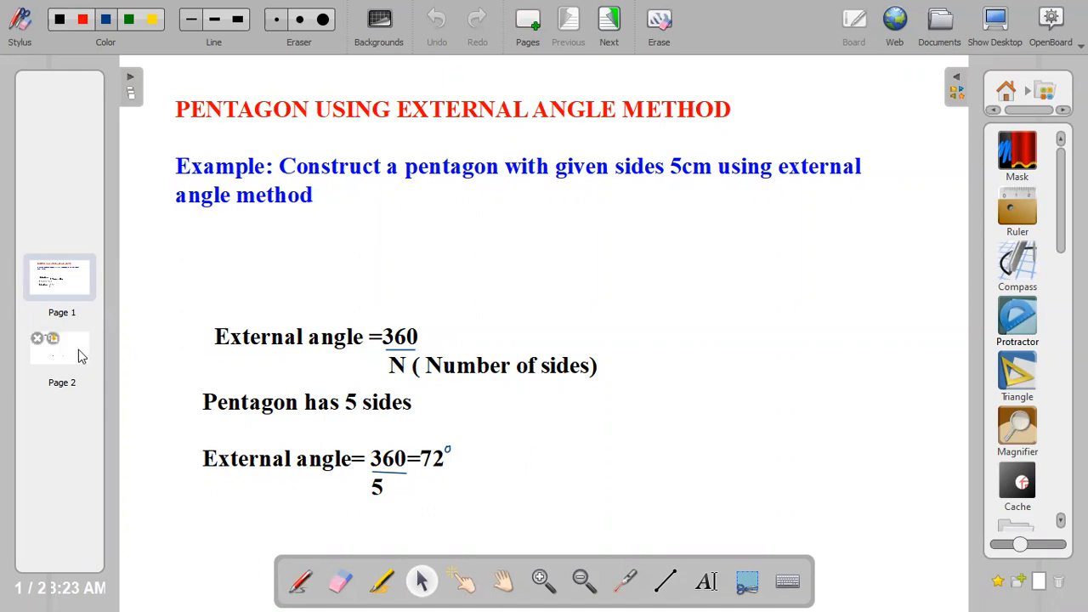
Go to page 2, showing Step 1 with the 5 cm side AB, protractor and ruler.
click(609, 19)
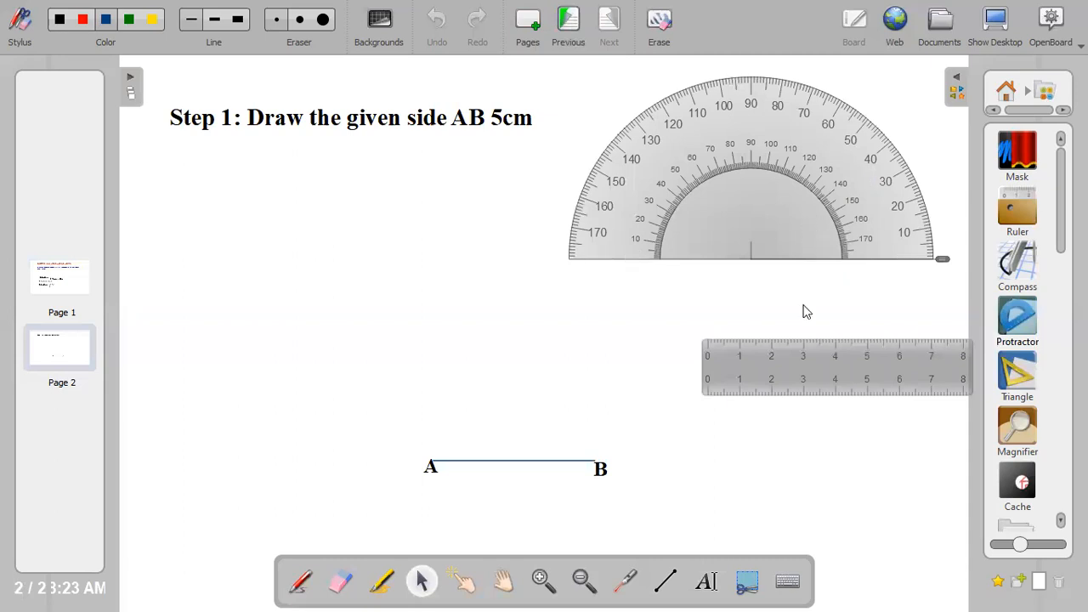
mouse_move(782, 311)
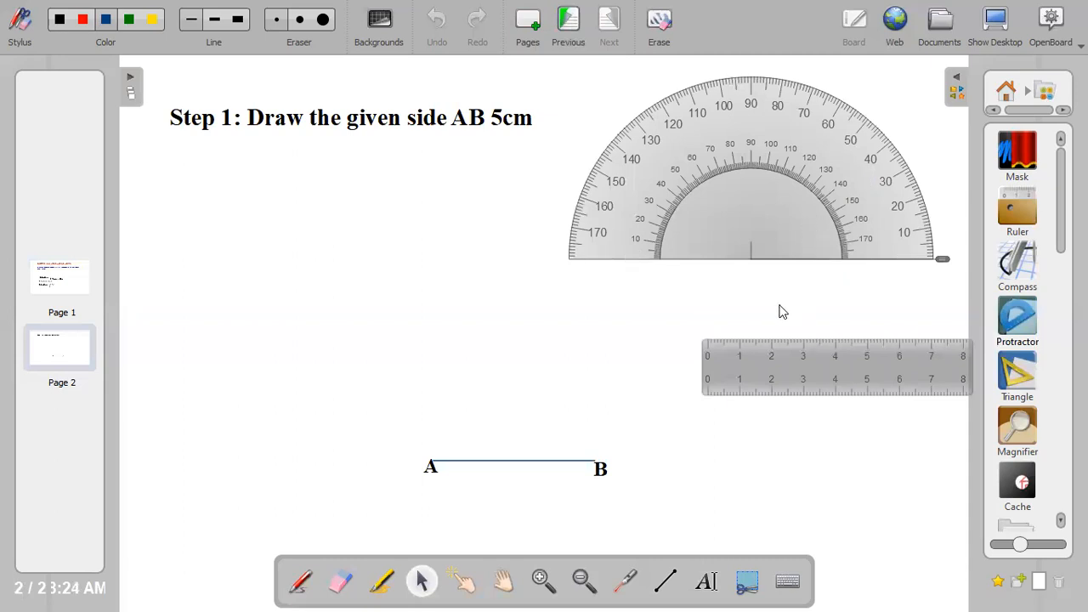
mouse_move(507, 168)
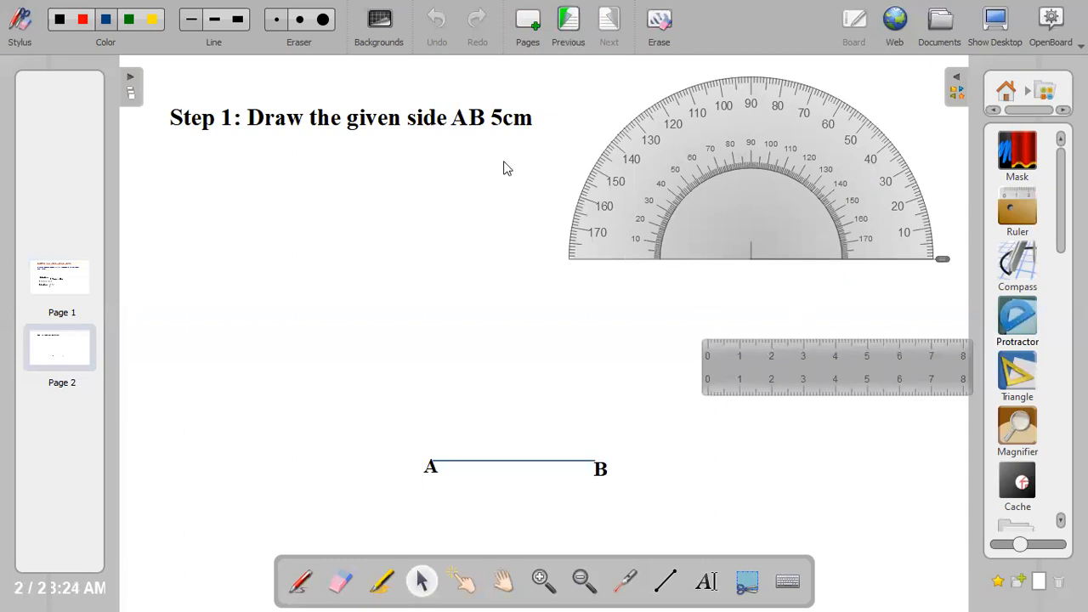
mouse_move(438, 578)
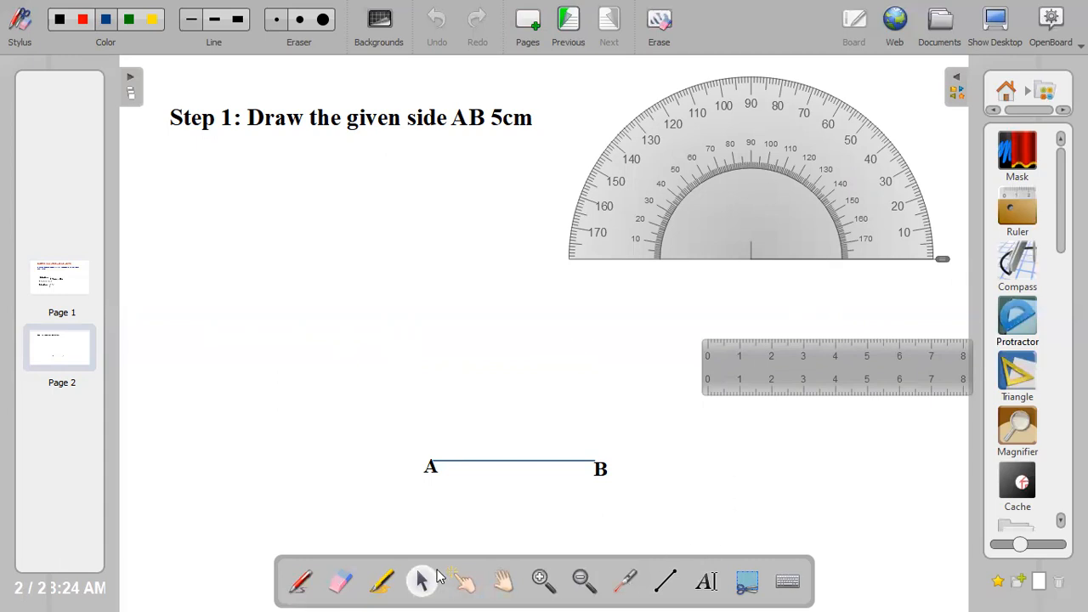
mouse_move(667, 580)
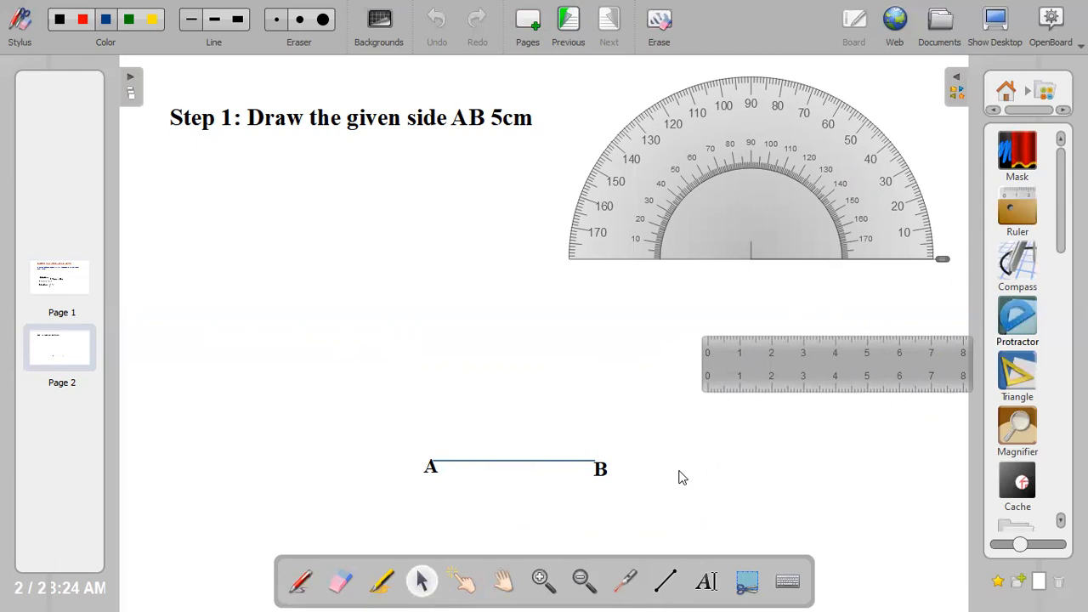
Move the protractor down and centre it on point A along side AB.
click(761, 179)
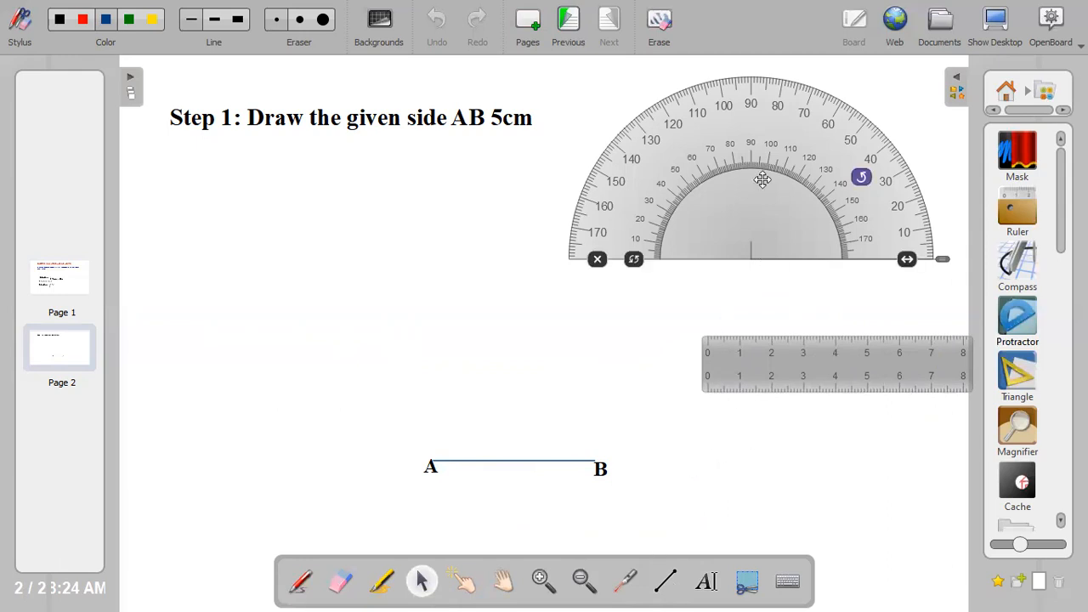
drag(762, 179, 513, 281)
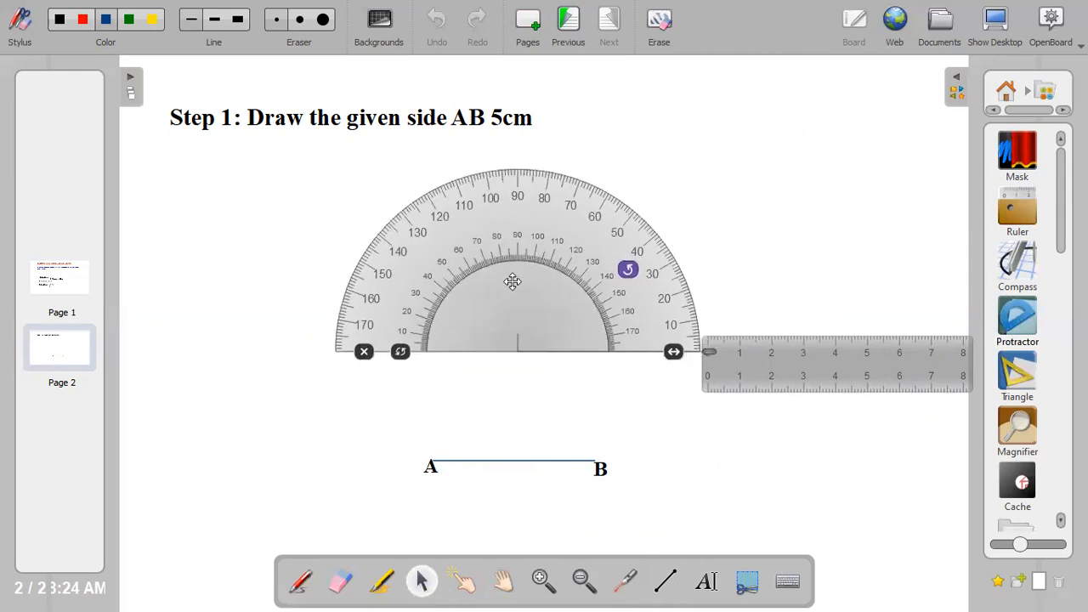
drag(512, 281, 441, 370)
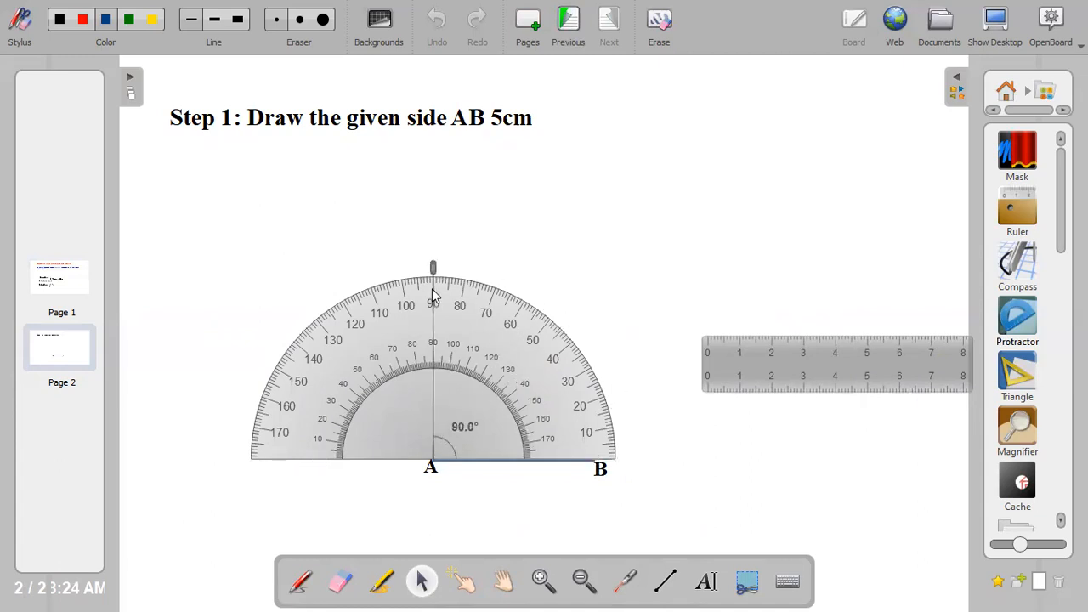
drag(432, 268, 241, 446)
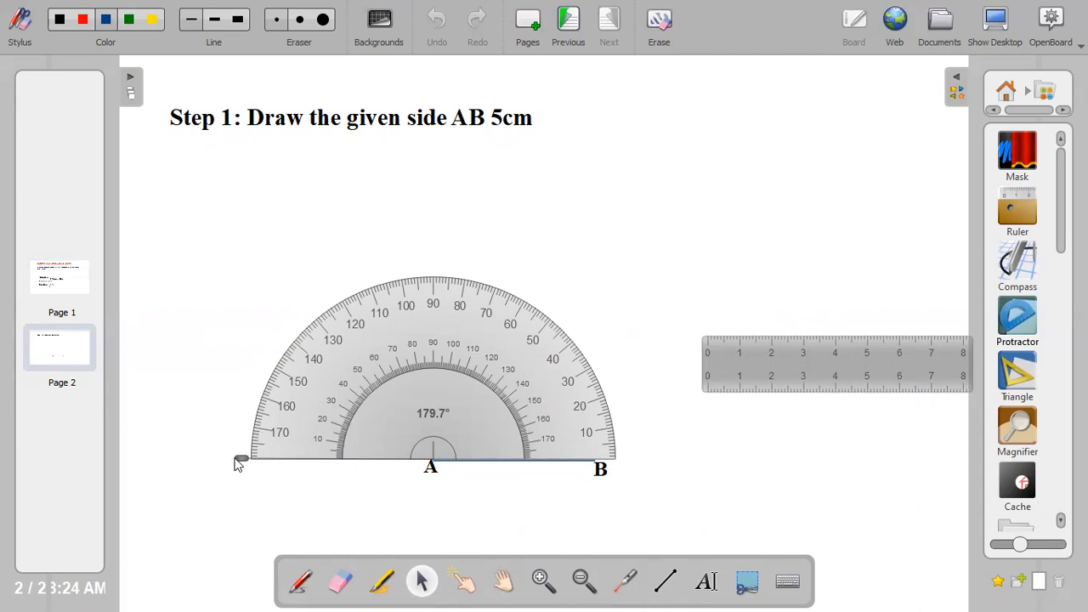
Adjust the protractor's measuring arm at A to 108.0°.
click(241, 462)
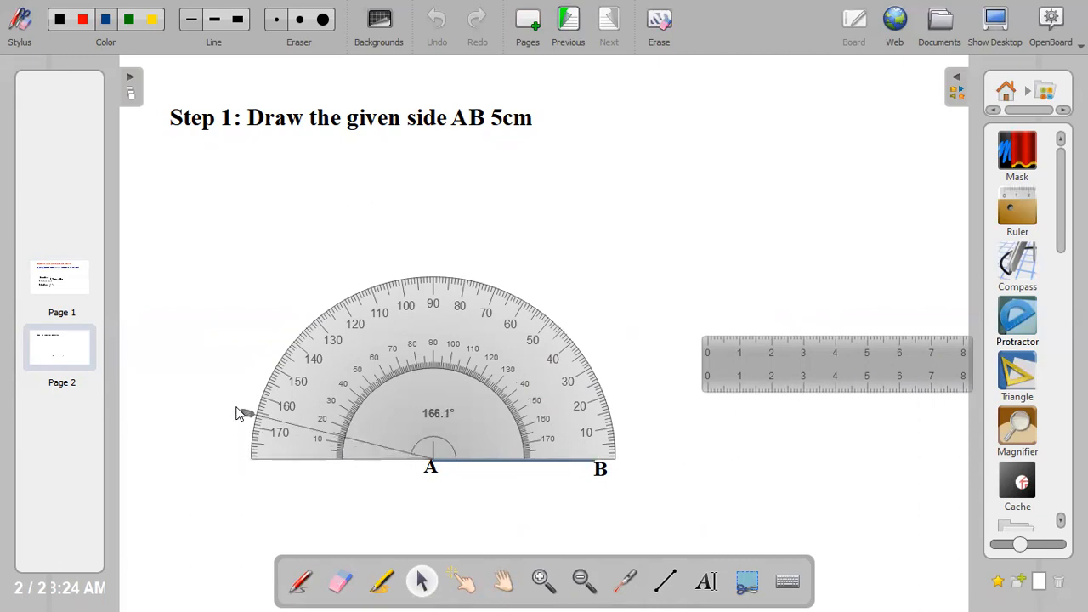
drag(240, 414, 306, 312)
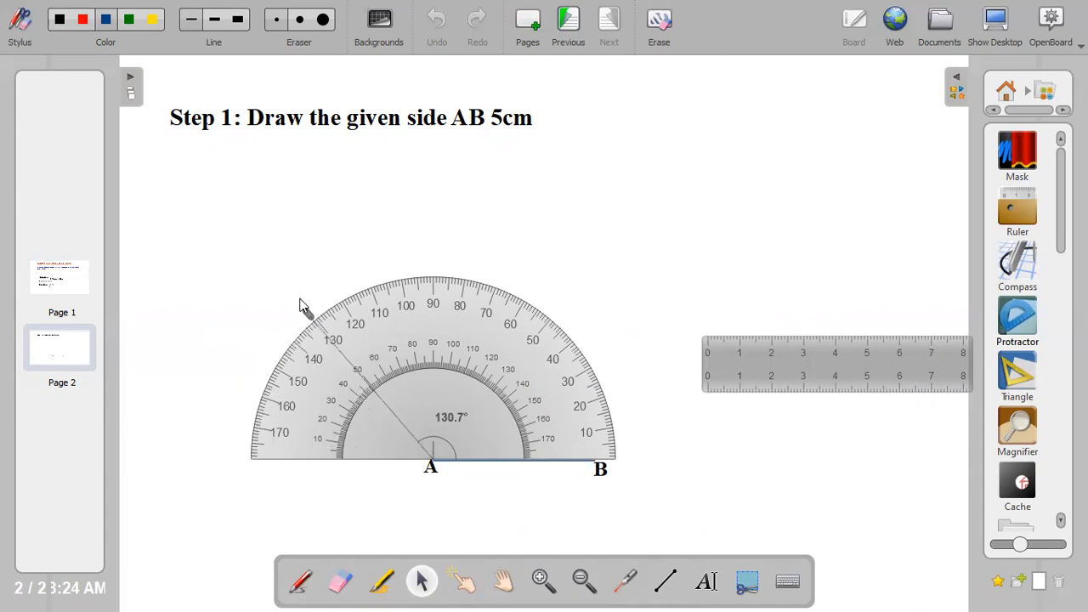
drag(305, 306, 322, 293)
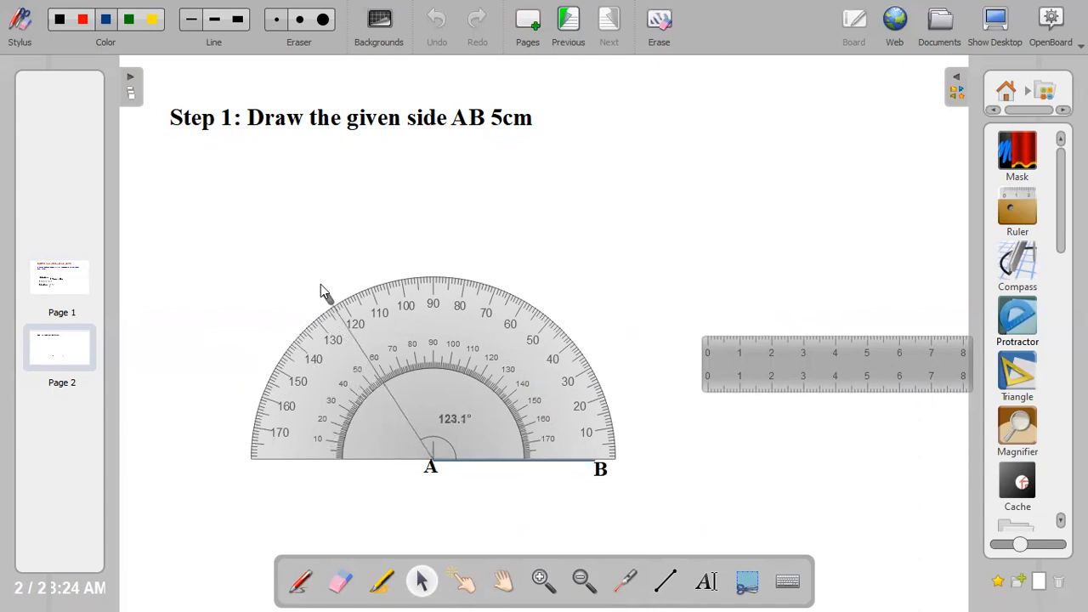
drag(326, 291, 345, 281)
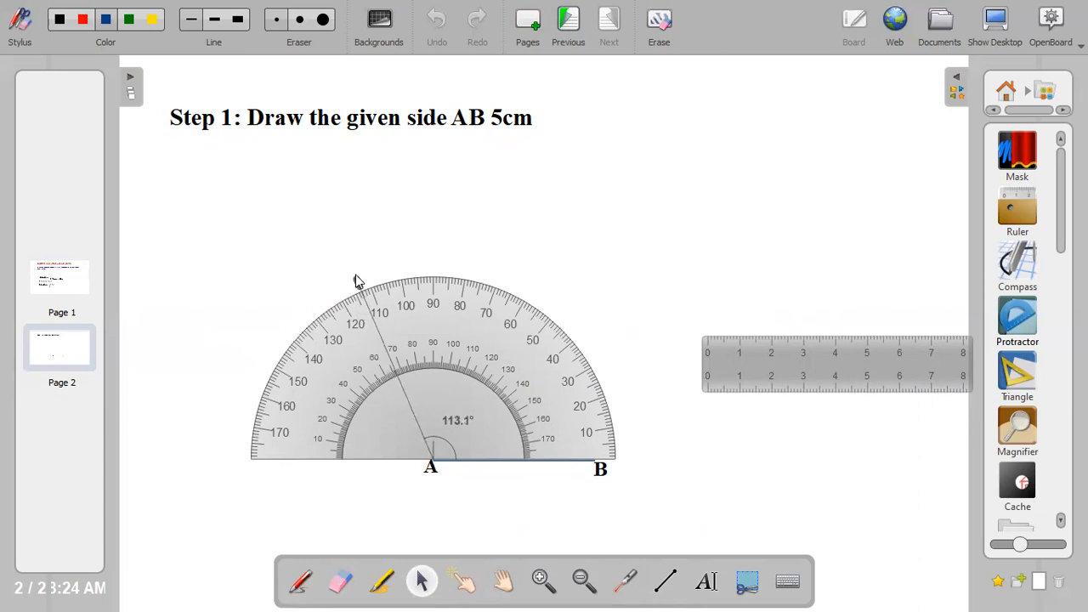
drag(358, 282, 366, 279)
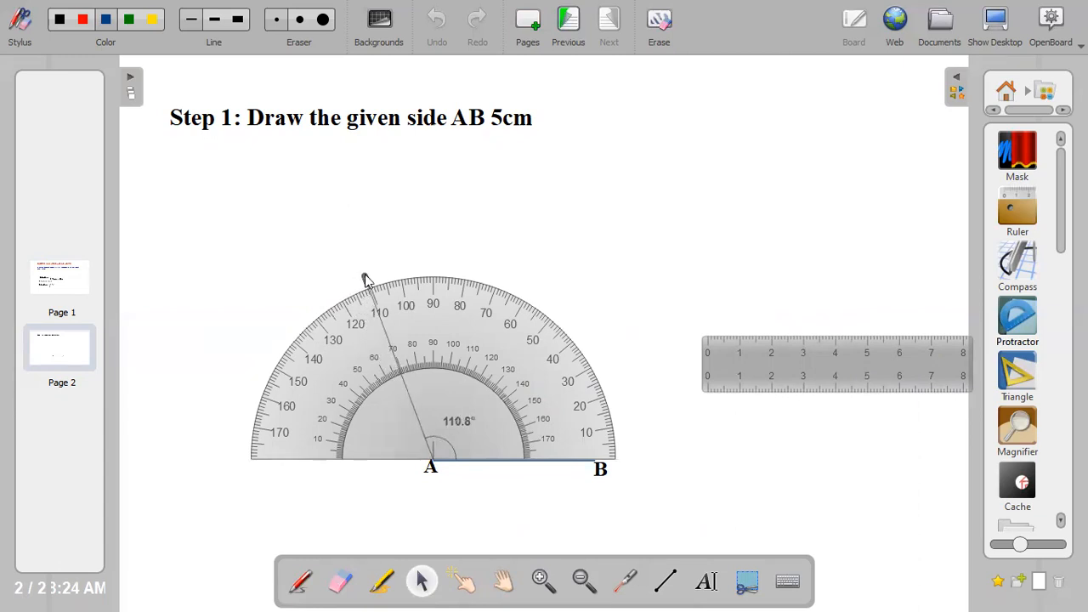
drag(363, 277, 372, 278)
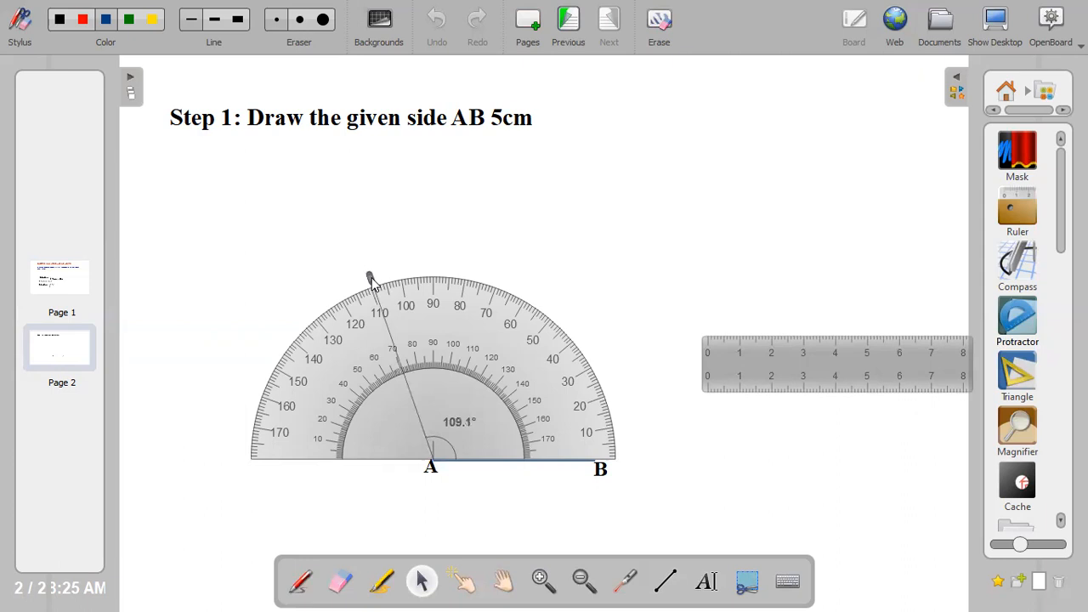
drag(370, 278, 372, 275)
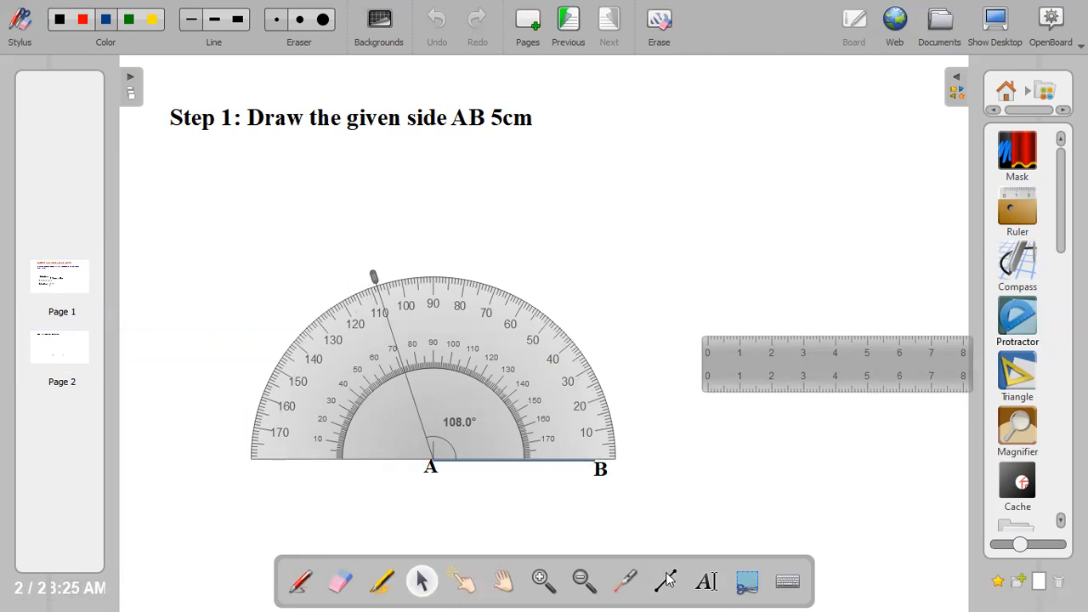
Draw a line from A along the 108° arm, then return to the Selector.
click(666, 582)
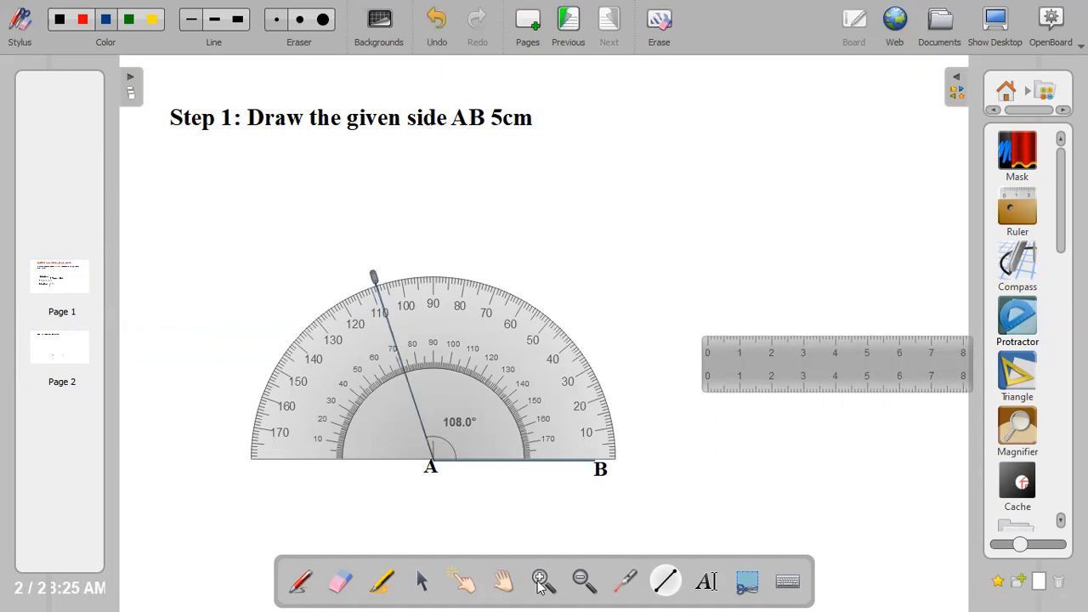
click(422, 581)
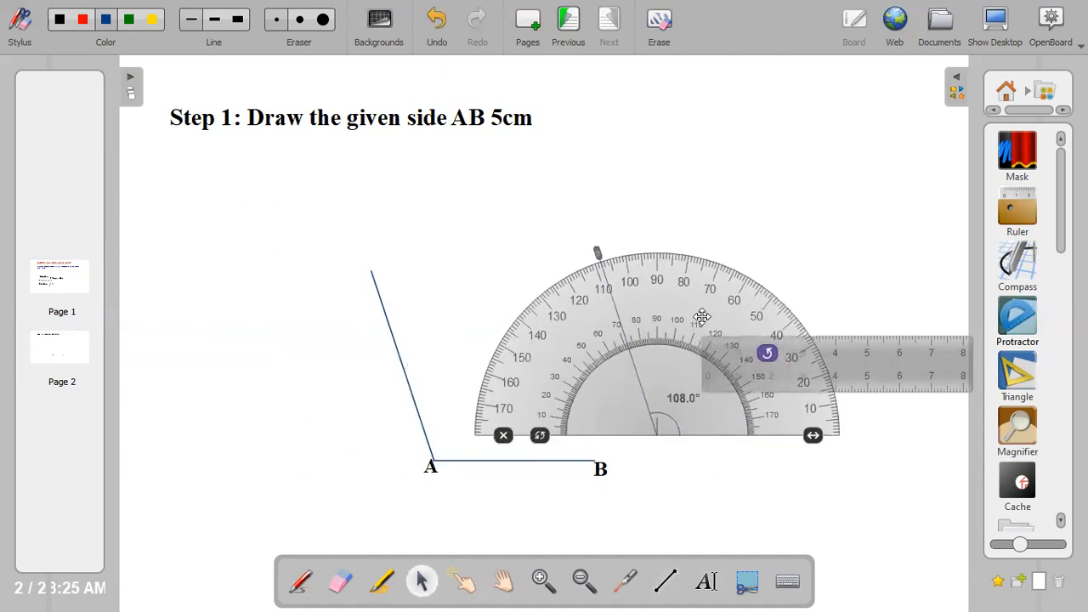
Move the ruler aside and raise the protractor arm at B to 72.0° from AB.
drag(701, 317, 657, 338)
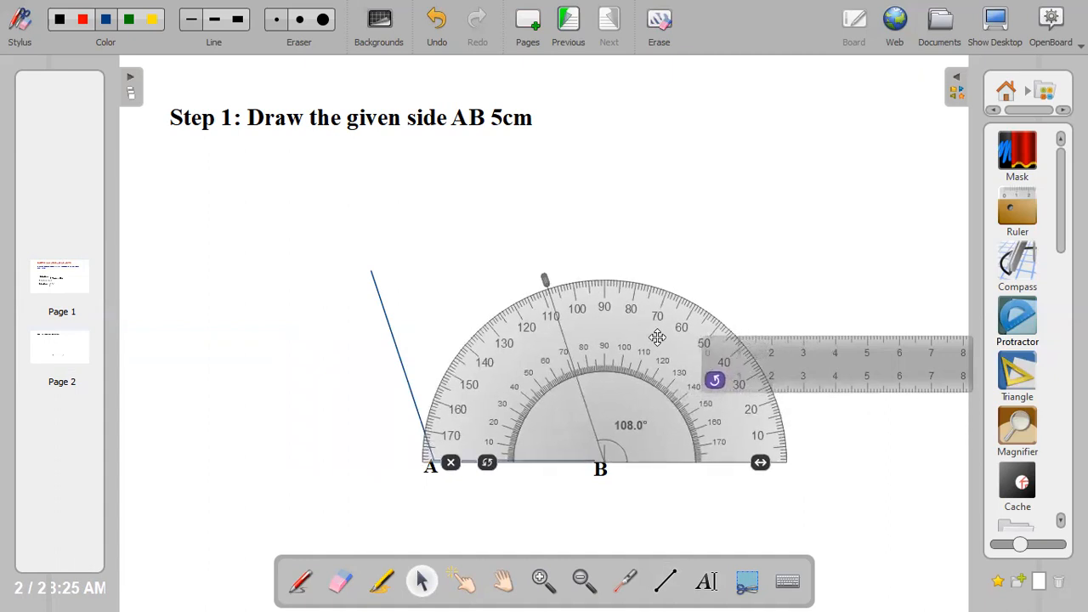
drag(657, 338, 649, 337)
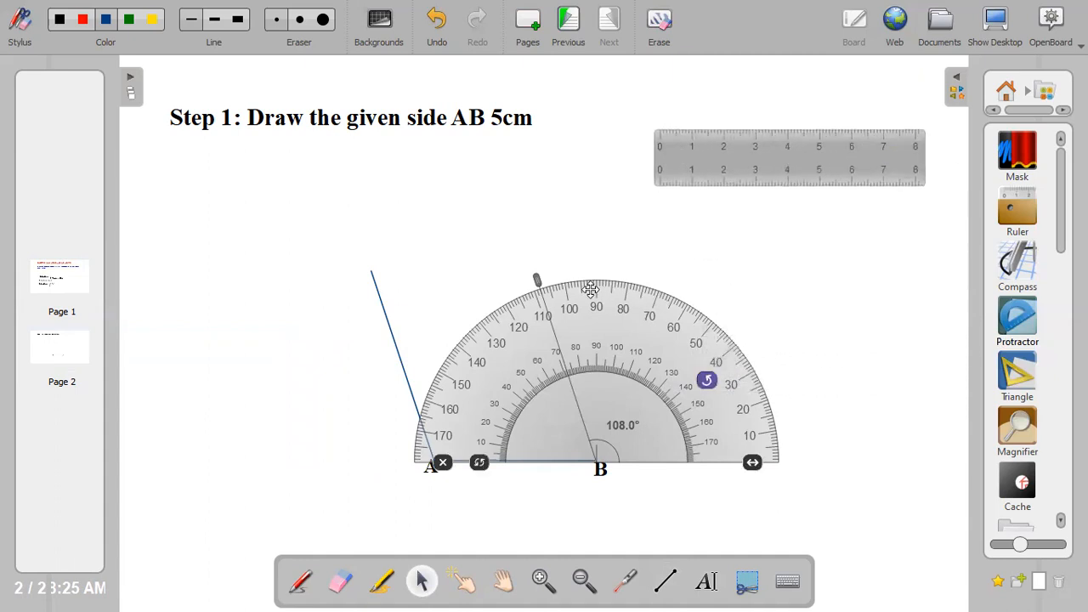
drag(536, 280, 697, 301)
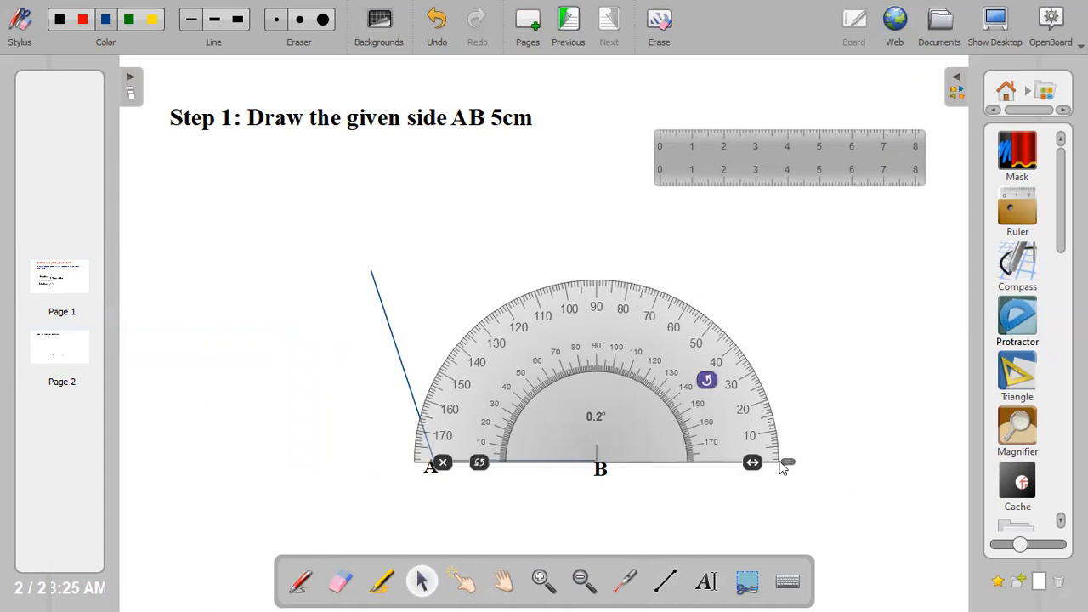
drag(782, 464, 783, 438)
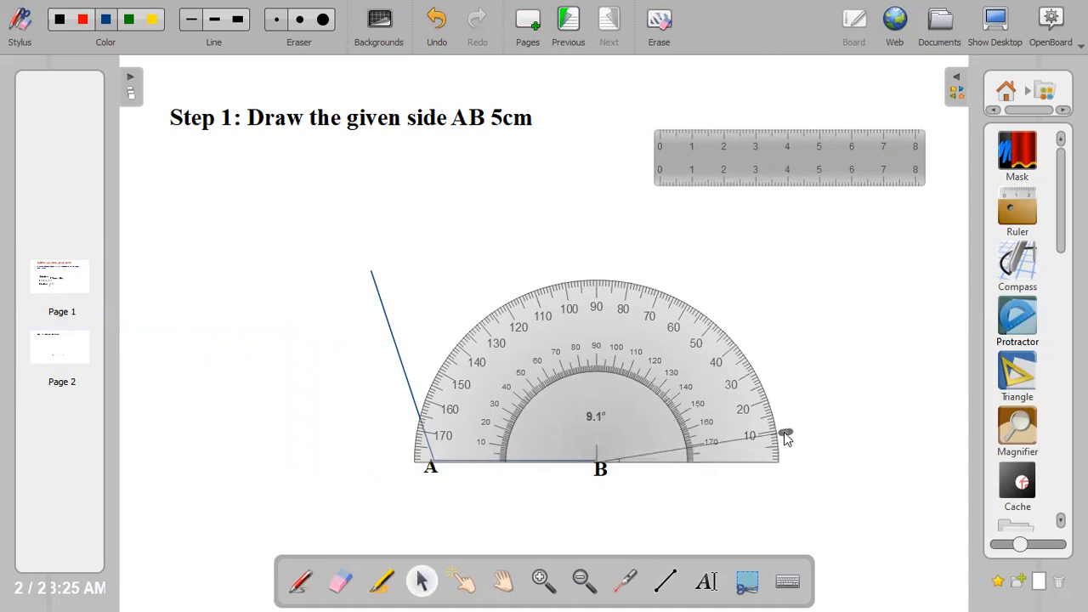
drag(783, 433, 745, 341)
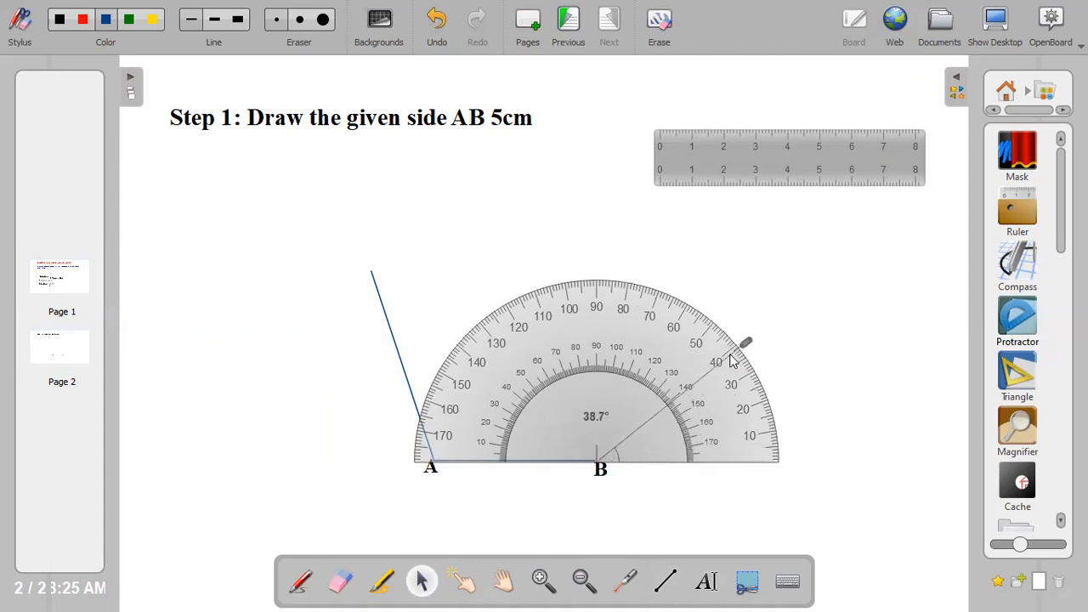
drag(746, 343, 714, 310)
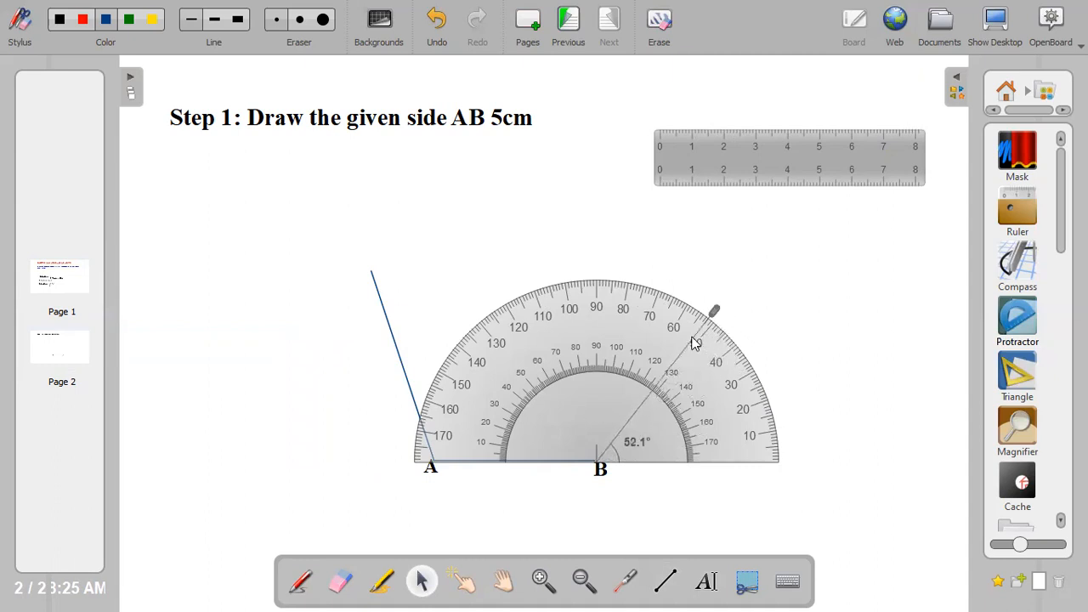
drag(714, 310, 668, 280)
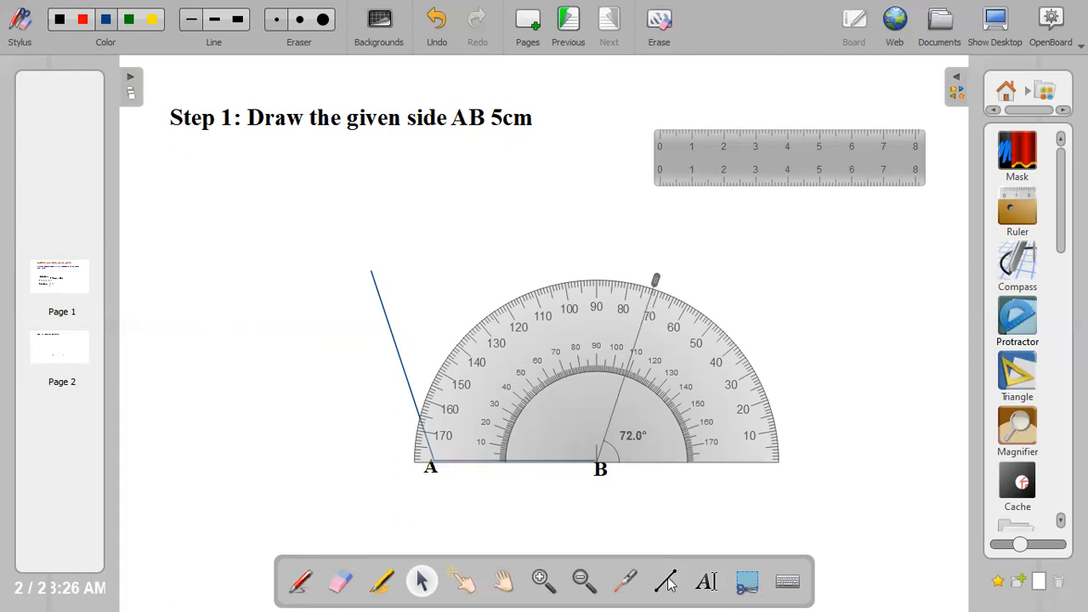
Draw the second side rising from B along the 72° protractor arm.
click(665, 581)
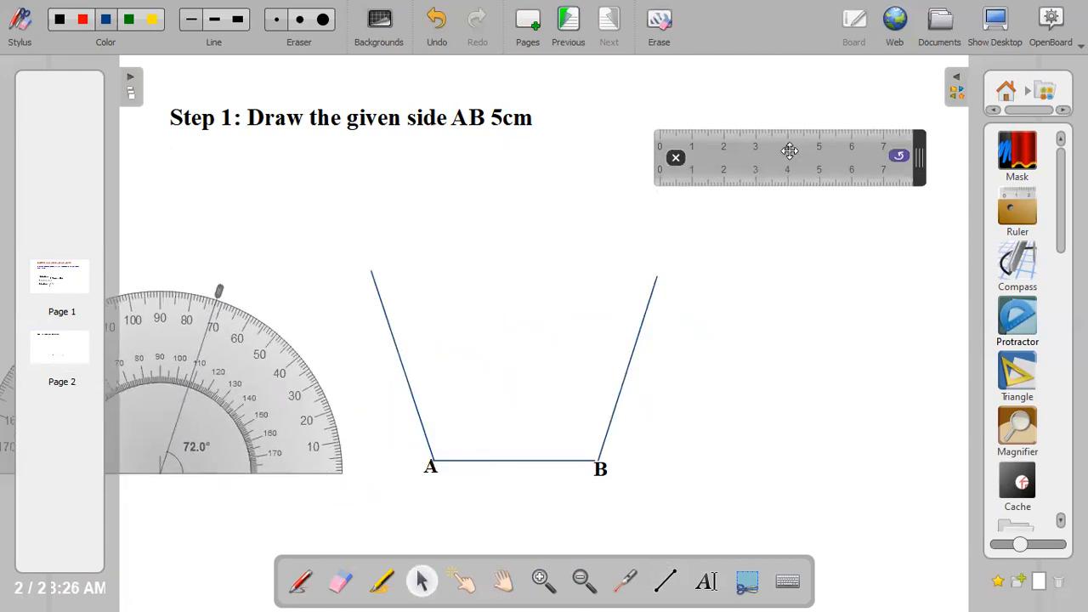
Lay the ruler along the line from A and pick red to tick 5 cm.
drag(788, 157, 578, 417)
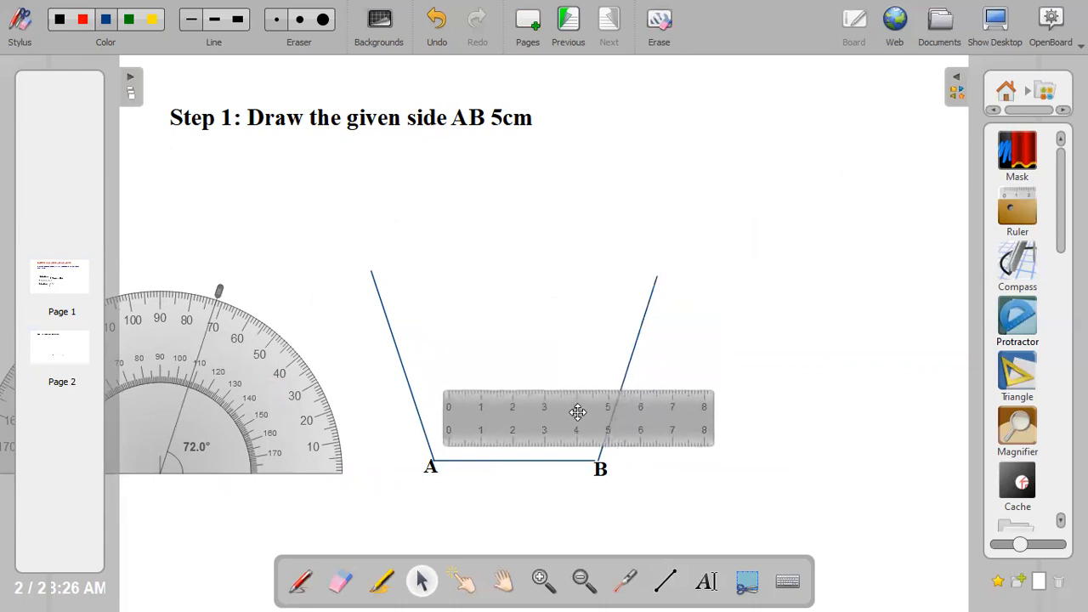
drag(578, 413, 565, 485)
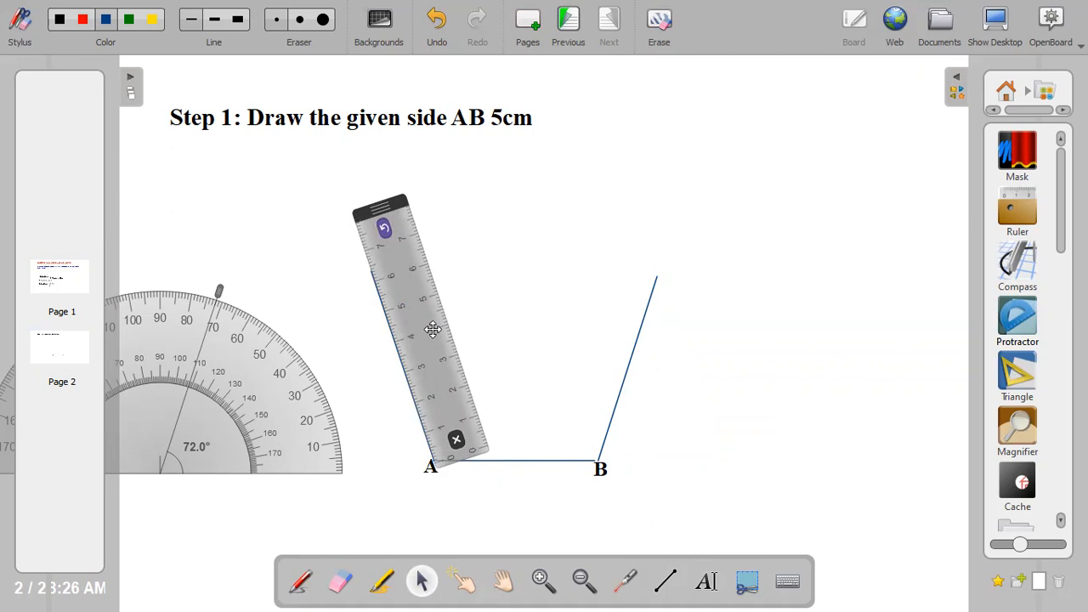
mouse_move(429, 325)
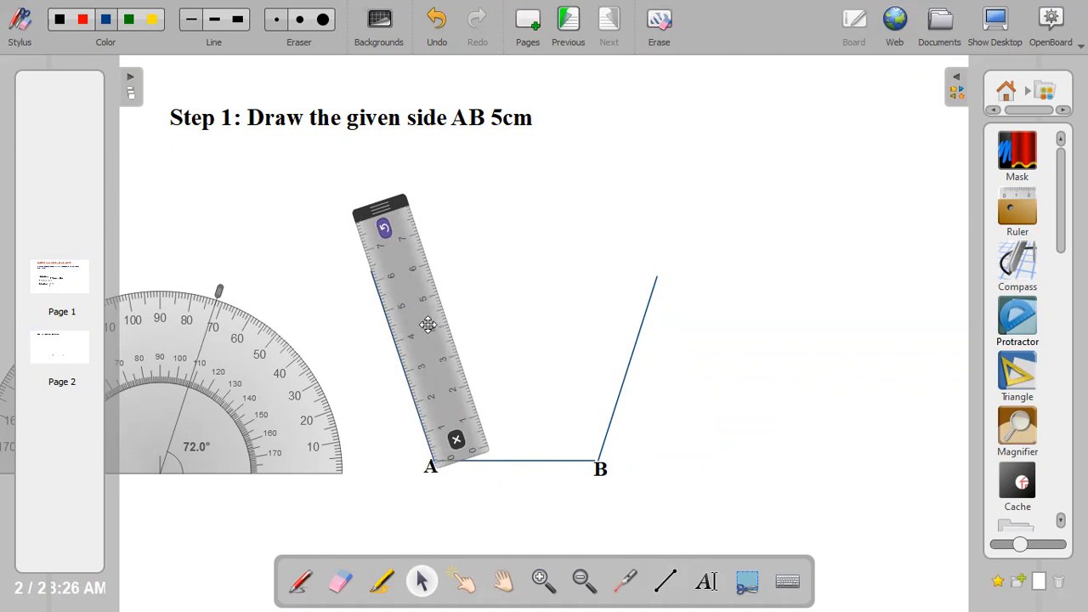
drag(428, 325, 423, 311)
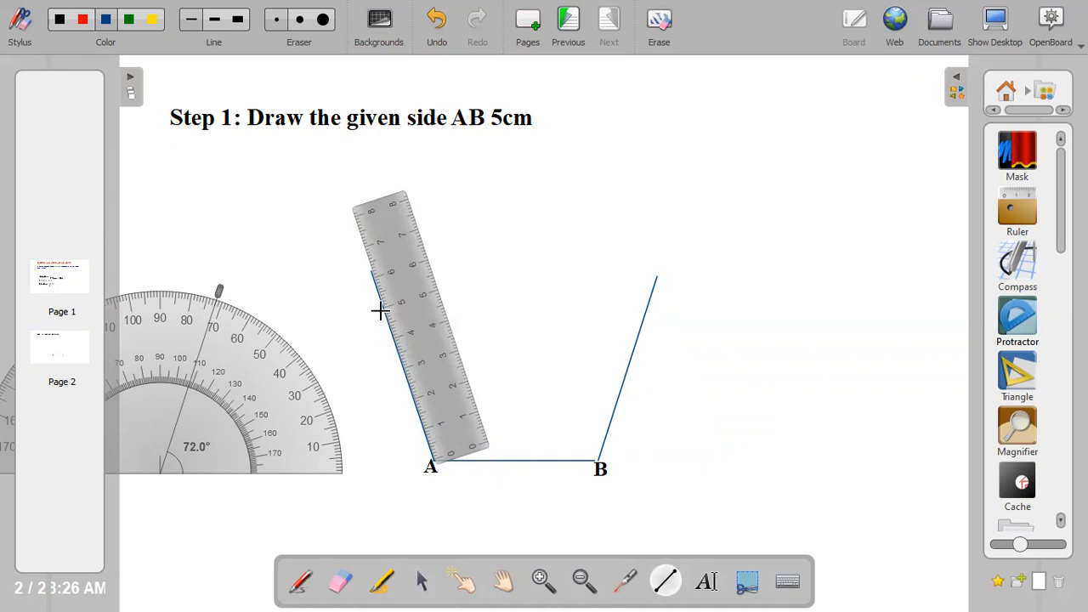
mouse_move(380, 311)
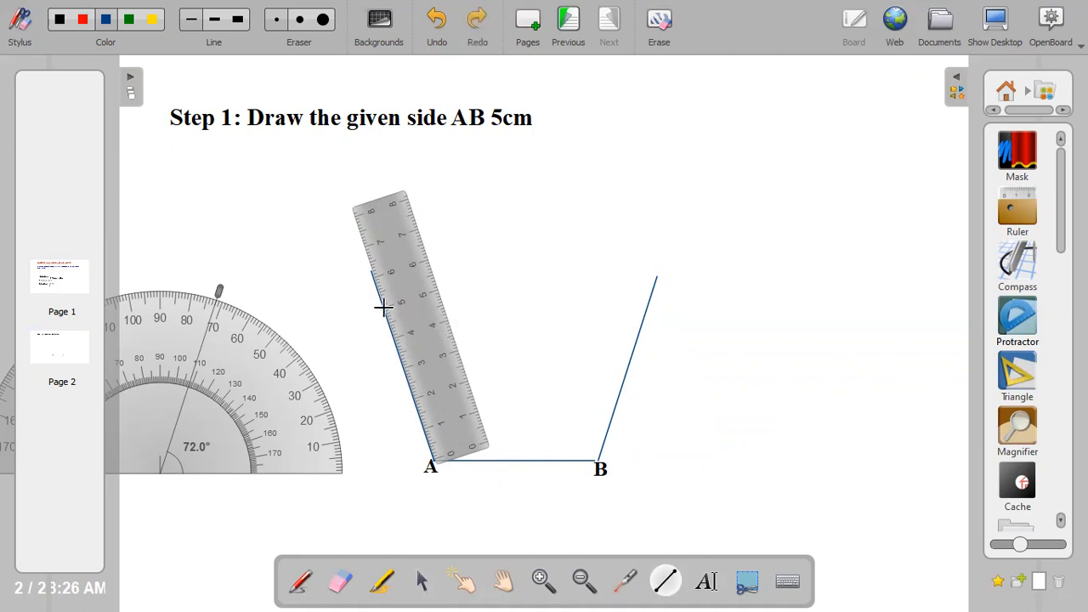
click(104, 19)
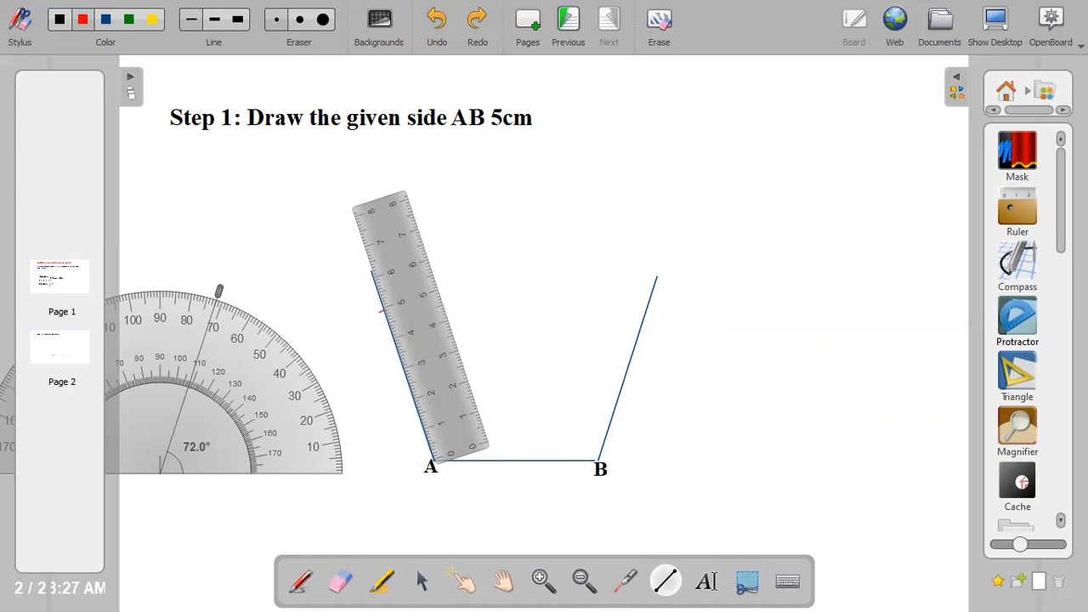
mouse_move(381, 308)
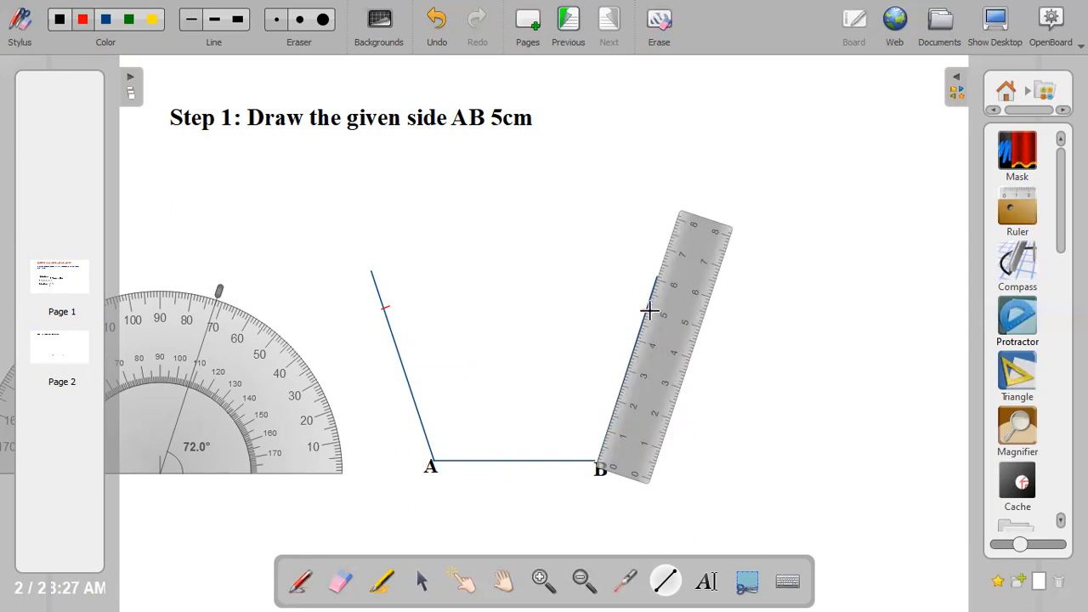
mouse_move(402, 599)
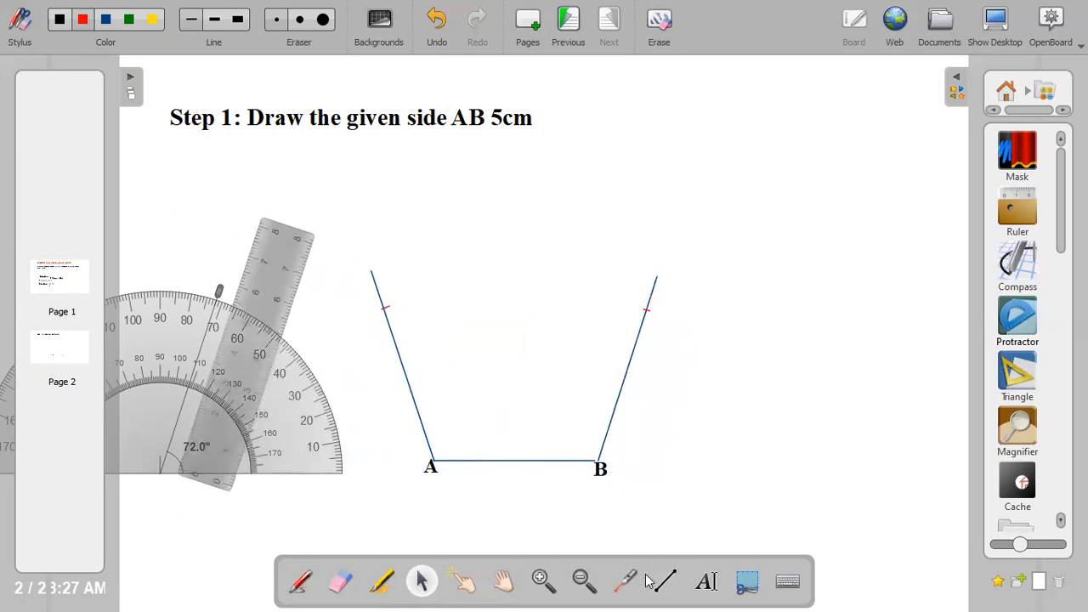
Place label C on the right line's 5 cm tick and D on the left one.
click(707, 582)
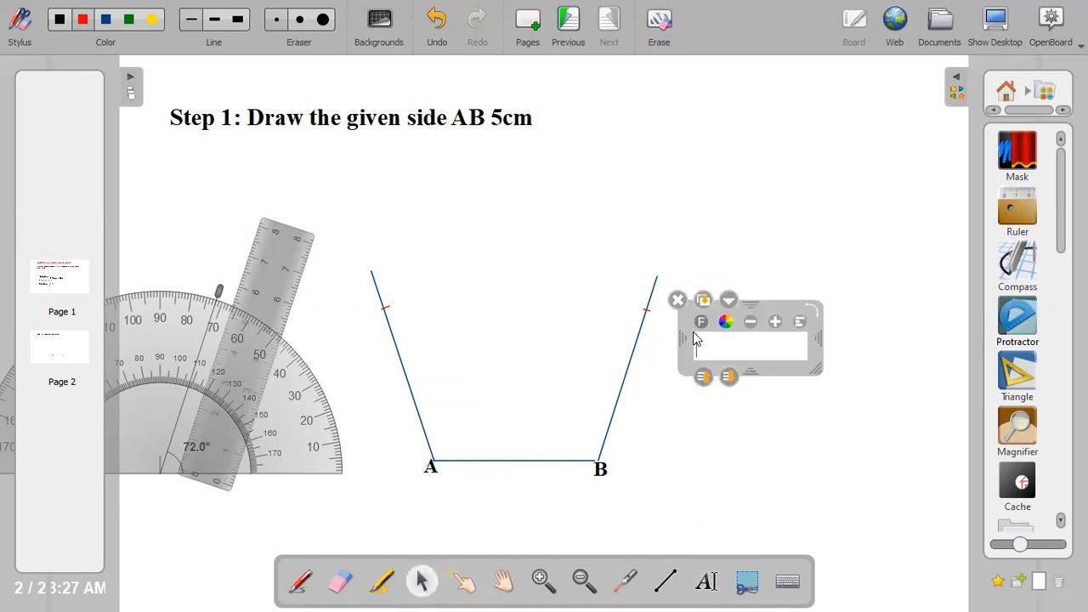
text(C)
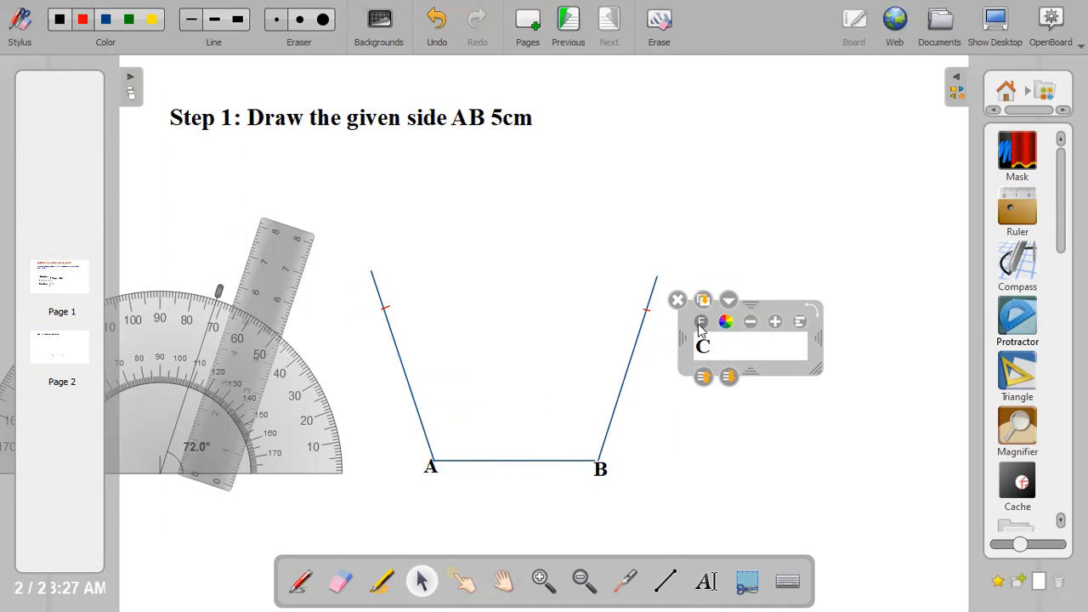
drag(748, 340, 702, 313)
text(D)
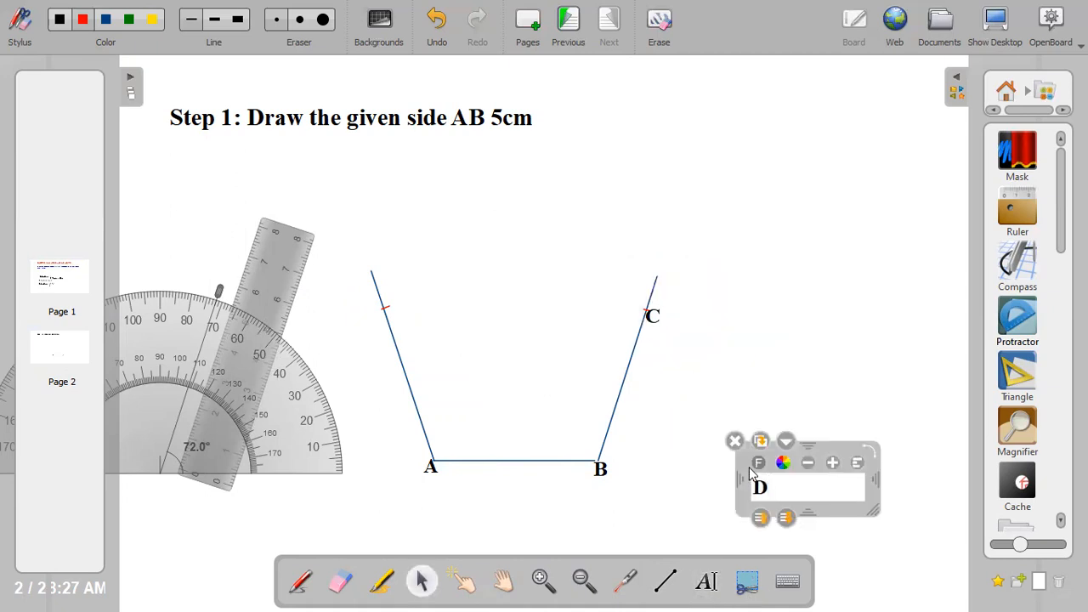
drag(803, 480, 425, 314)
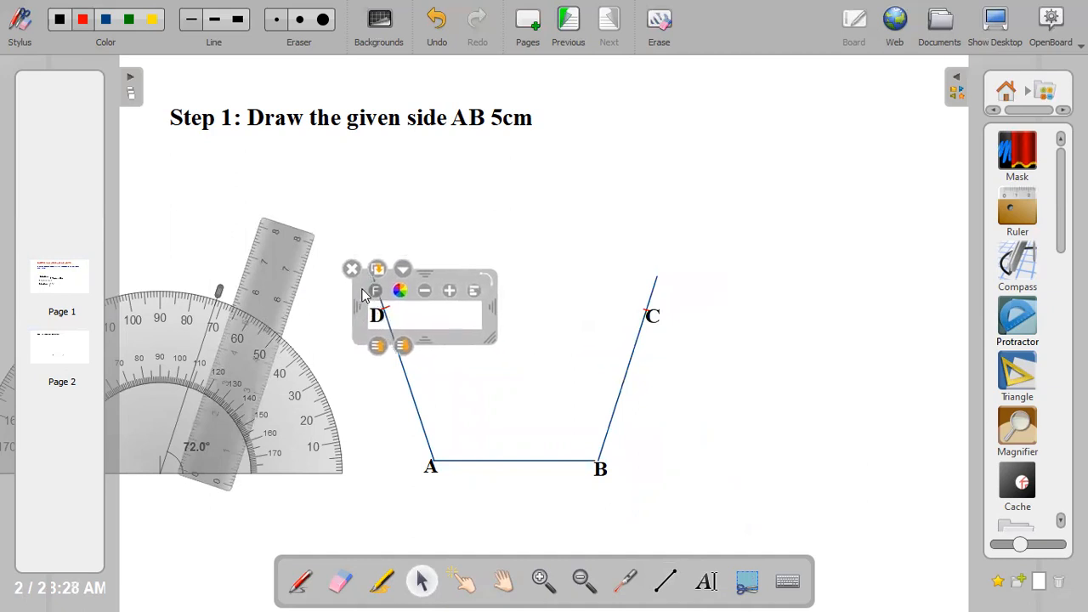
mouse_move(663, 457)
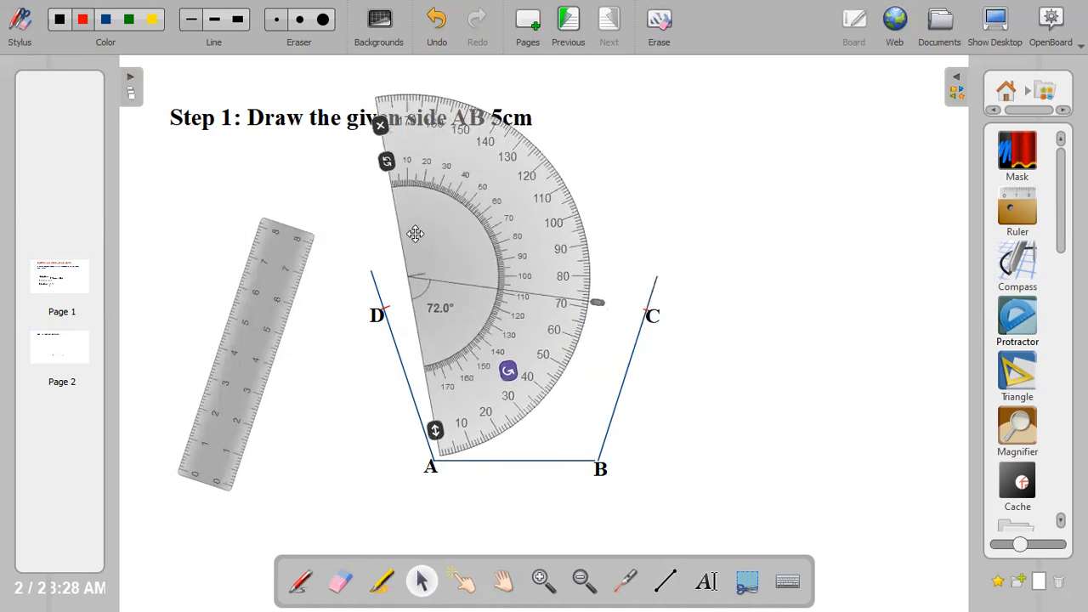
Place the protractor at vertex D along side AD.
drag(415, 234, 392, 256)
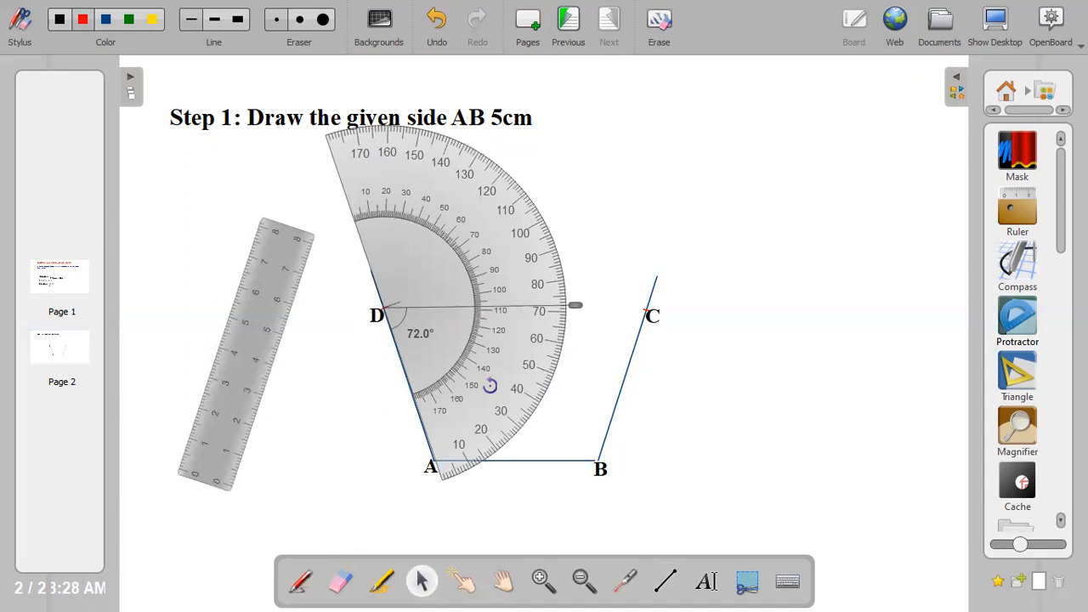
click(420, 281)
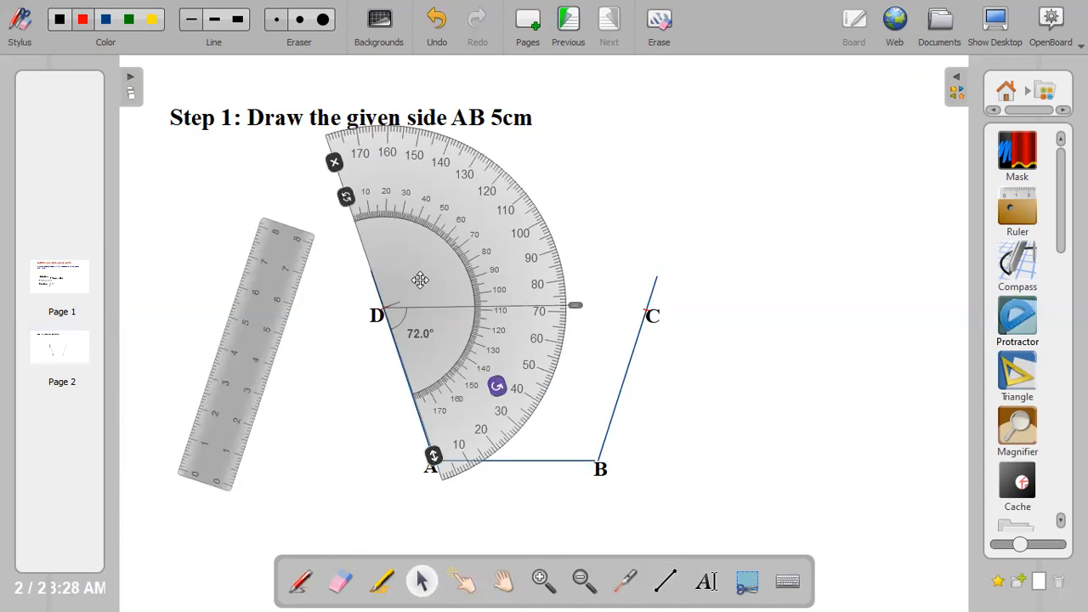
click(604, 318)
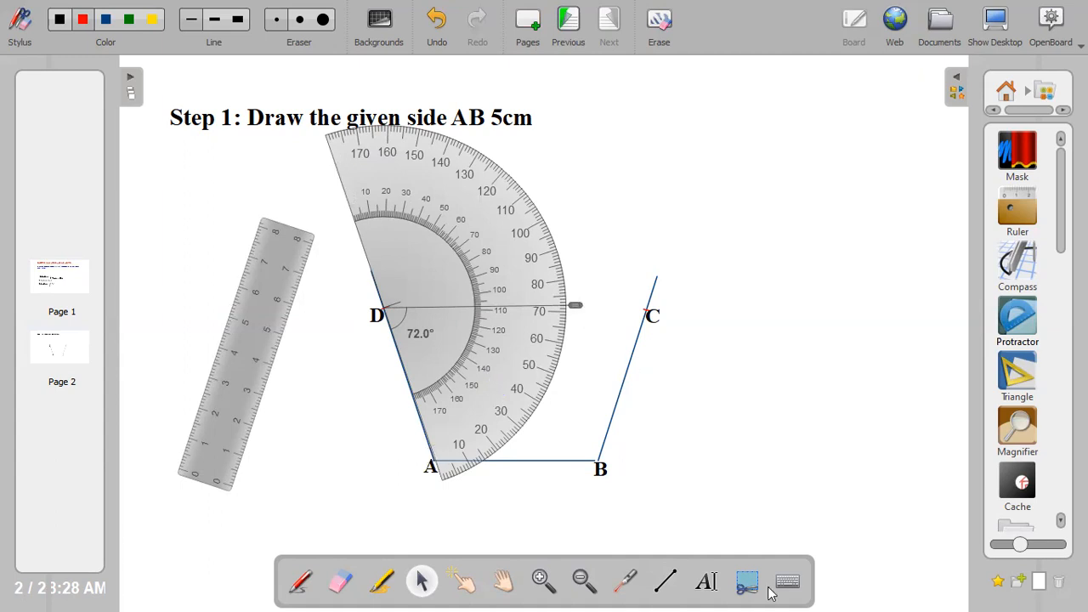
mouse_move(667, 580)
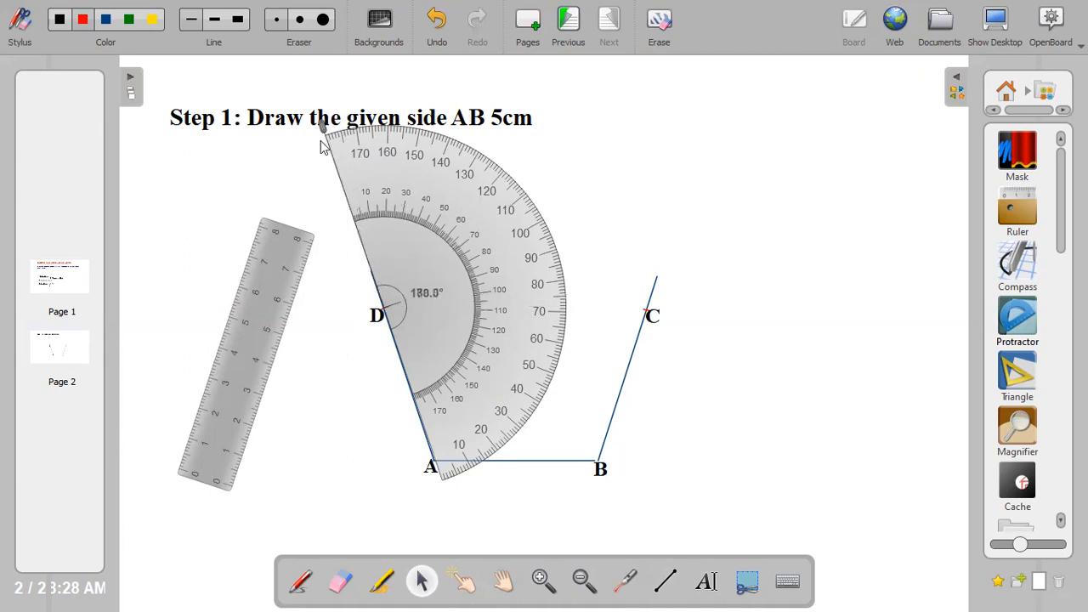
Swing the protractor's measuring arm at D to exactly 108.0°.
drag(321, 128, 434, 136)
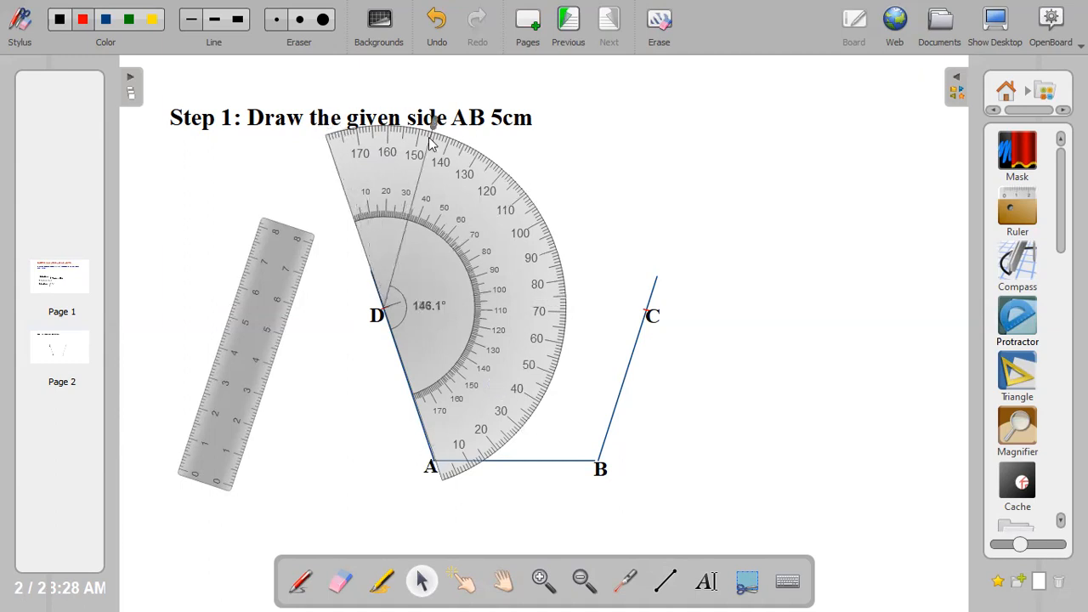
drag(434, 119, 498, 153)
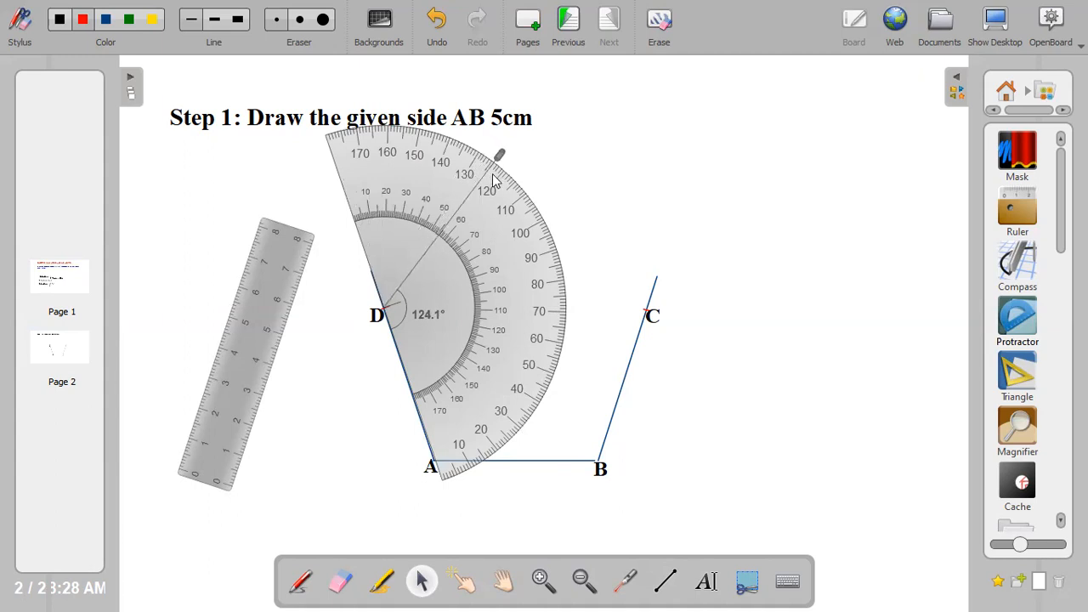
drag(498, 153, 531, 186)
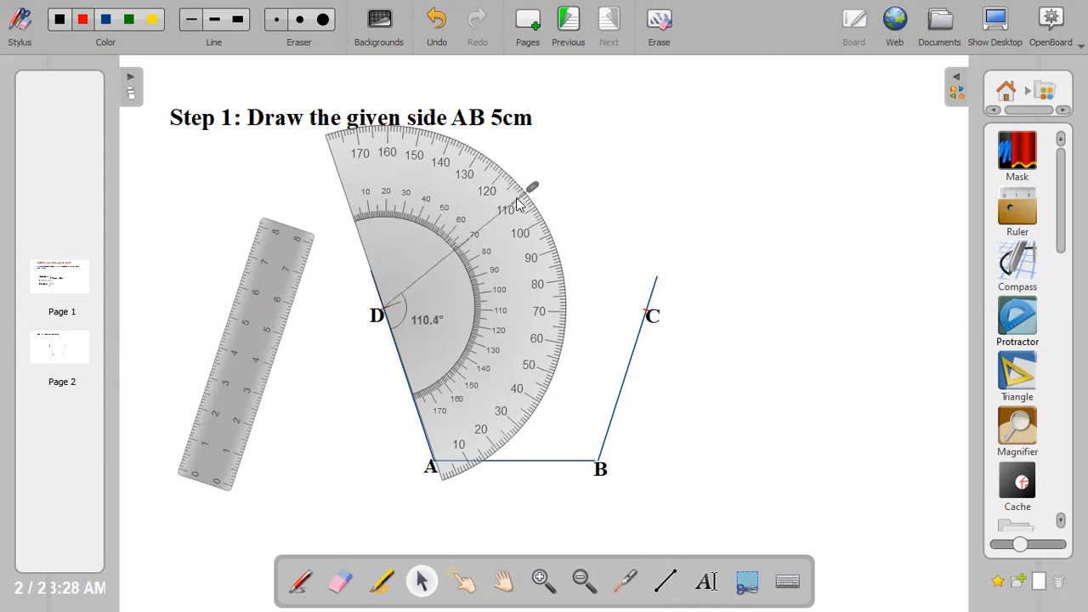
drag(532, 186, 526, 190)
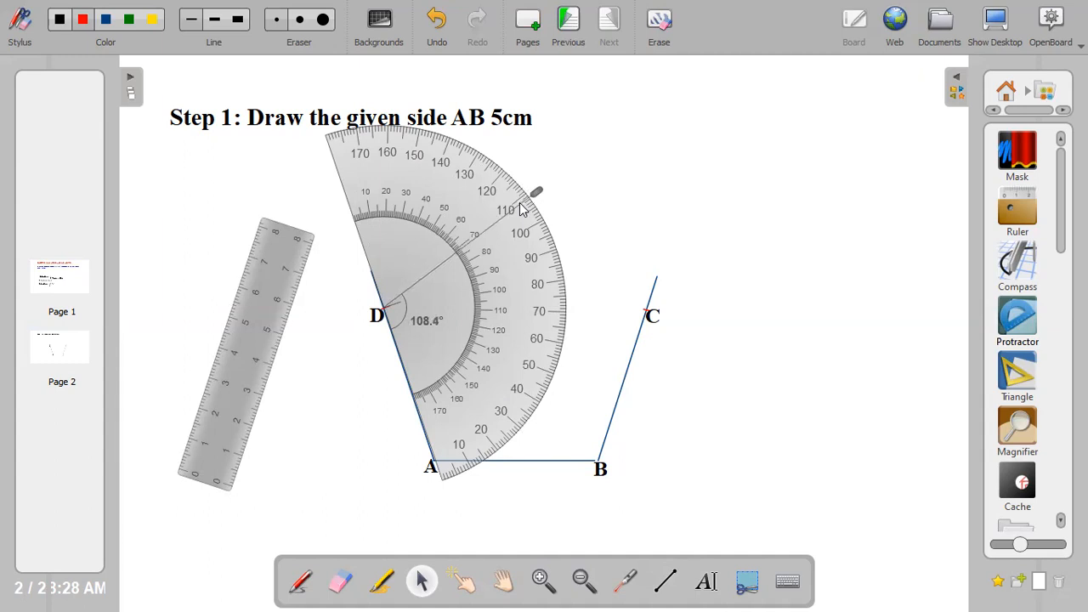
drag(536, 188, 534, 190)
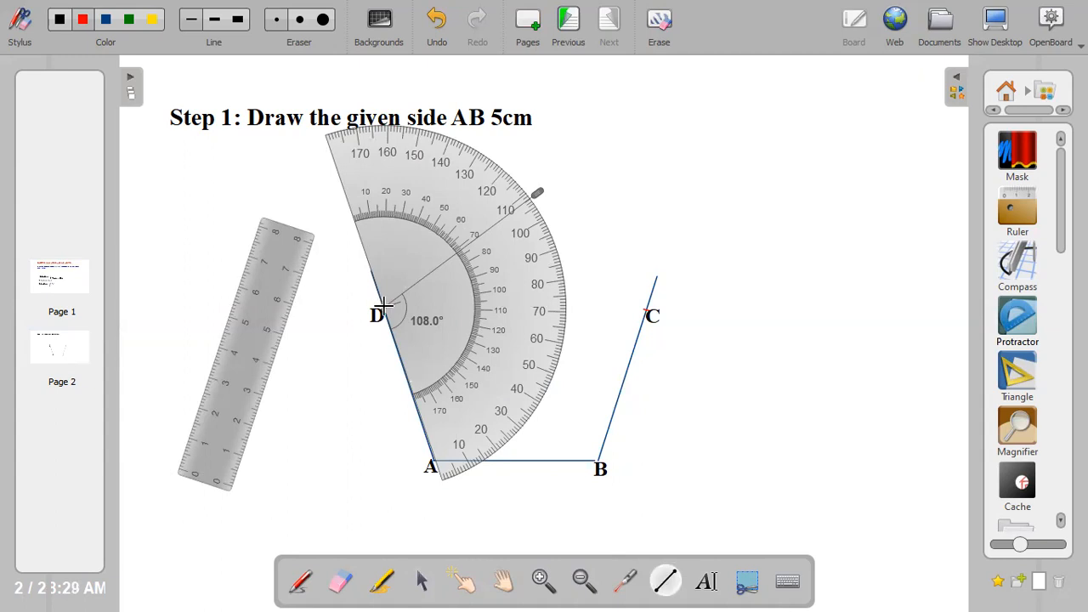
Draw the side from D at 108° to DA, redrawing until it aligns.
drag(384, 306, 484, 230)
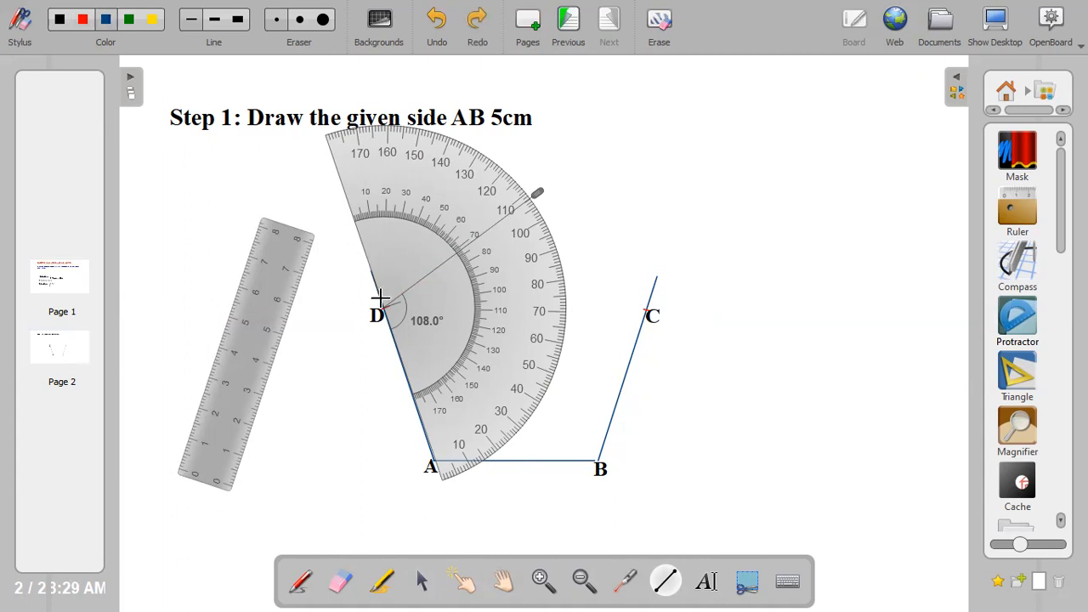
mouse_move(382, 301)
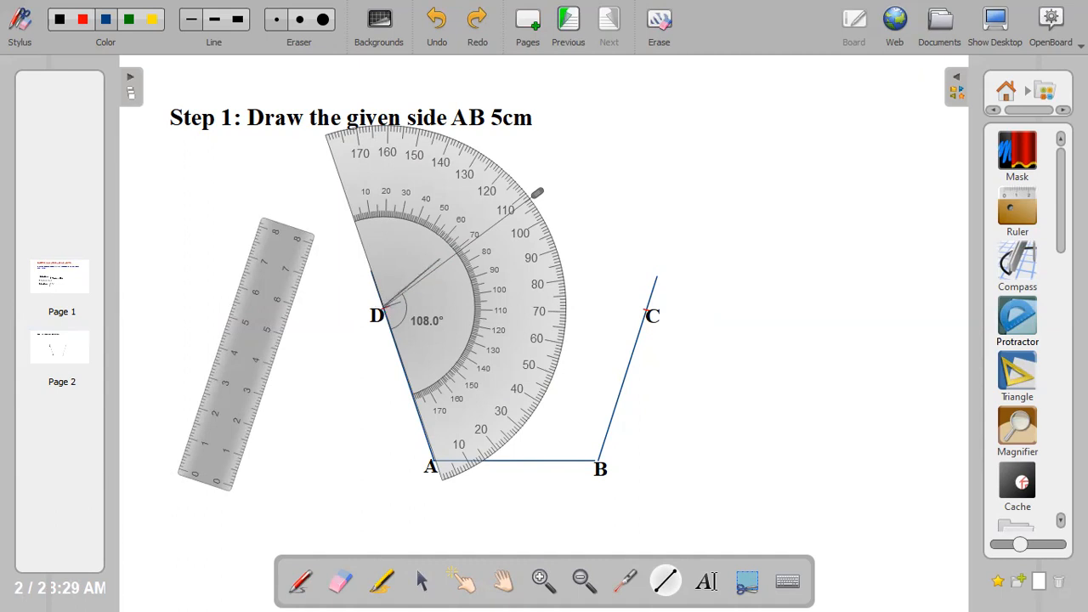
drag(383, 310, 587, 153)
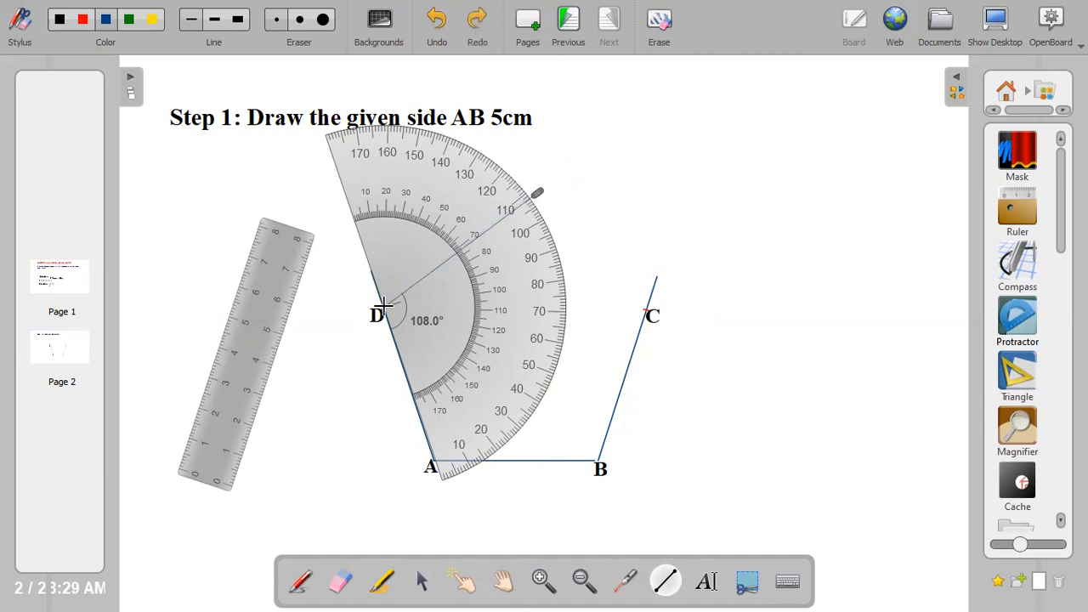
drag(382, 306, 544, 191)
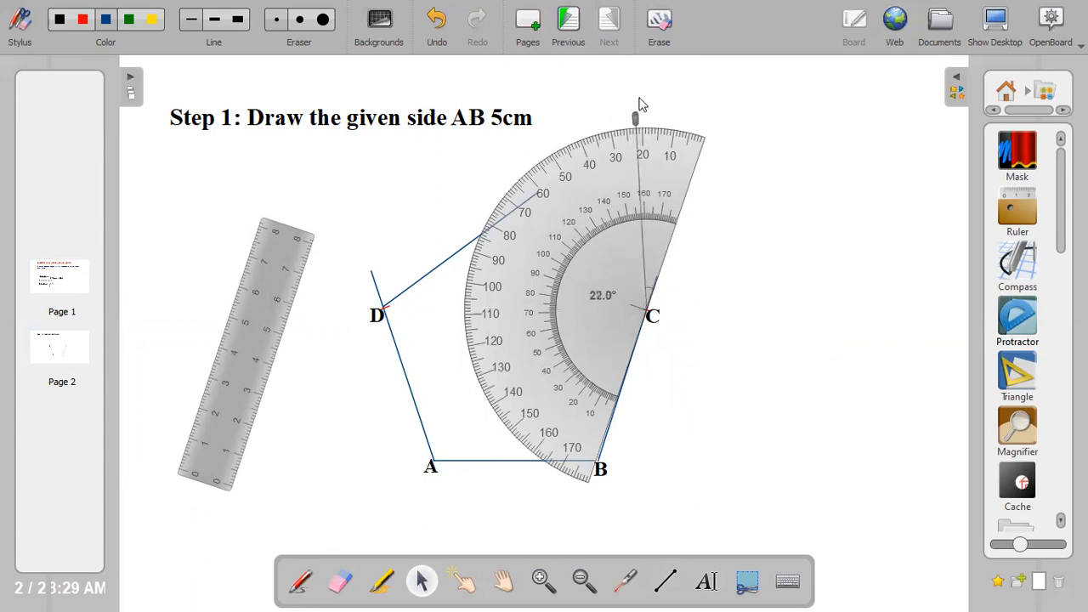
Rotate the protractor arm at C to read 72.0° from side BC.
drag(636, 117, 686, 117)
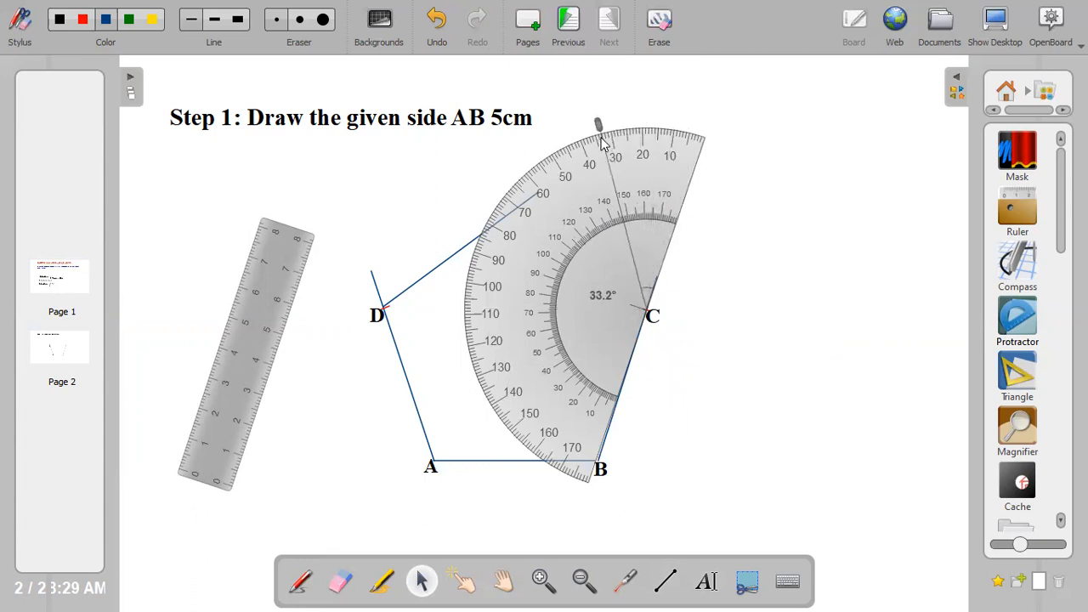
drag(598, 126, 521, 166)
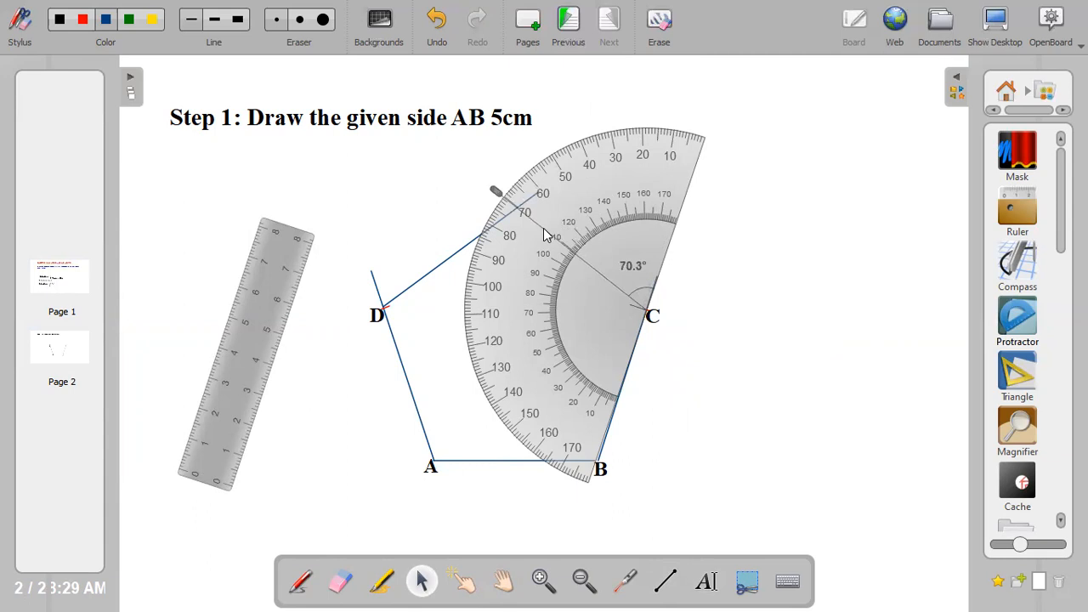
drag(498, 193, 493, 195)
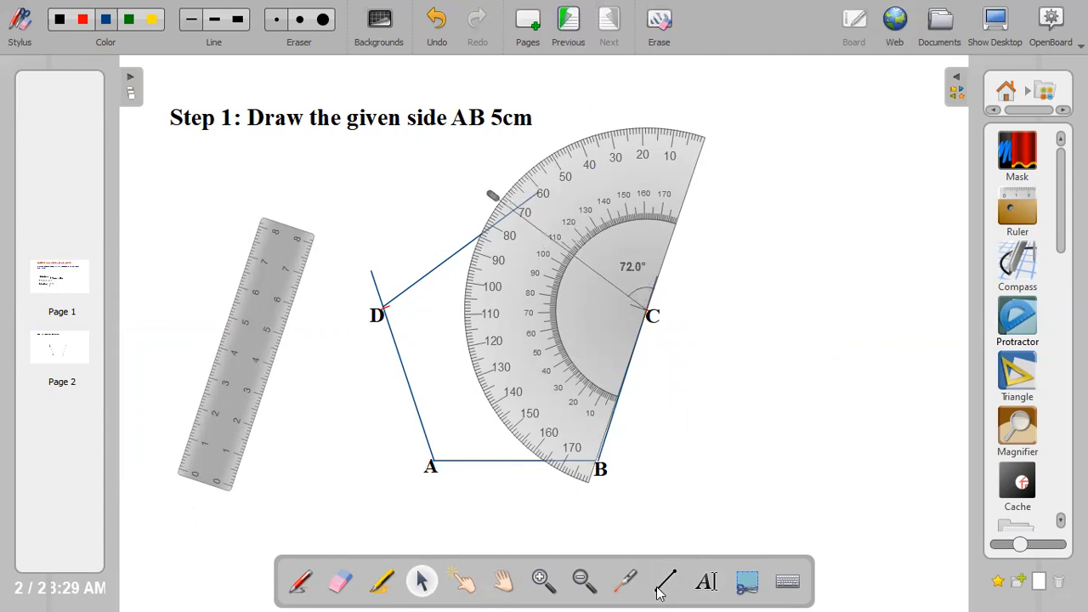
click(666, 582)
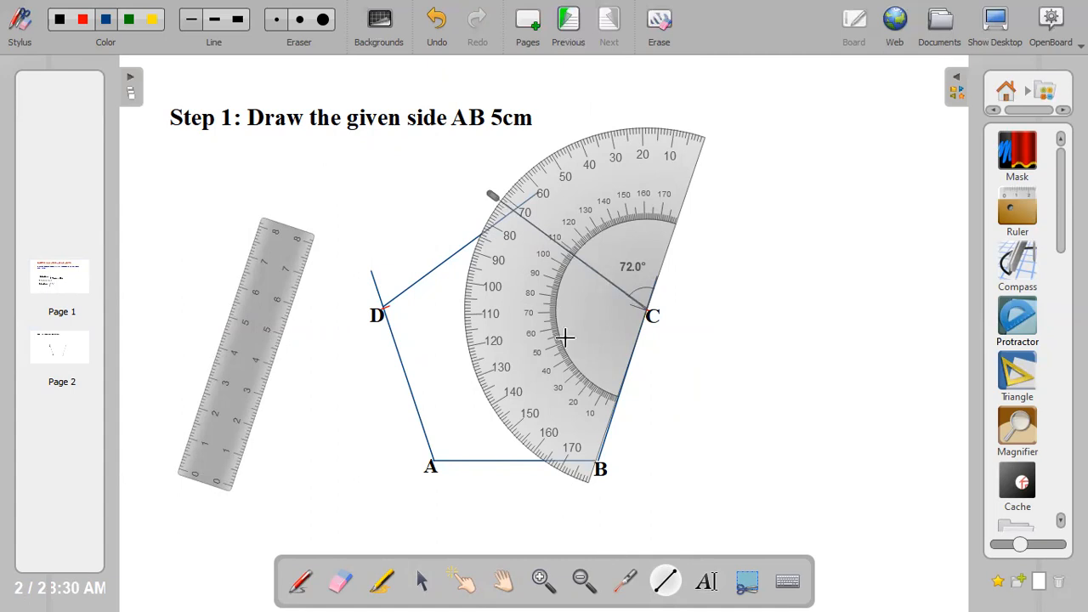
mouse_move(502, 406)
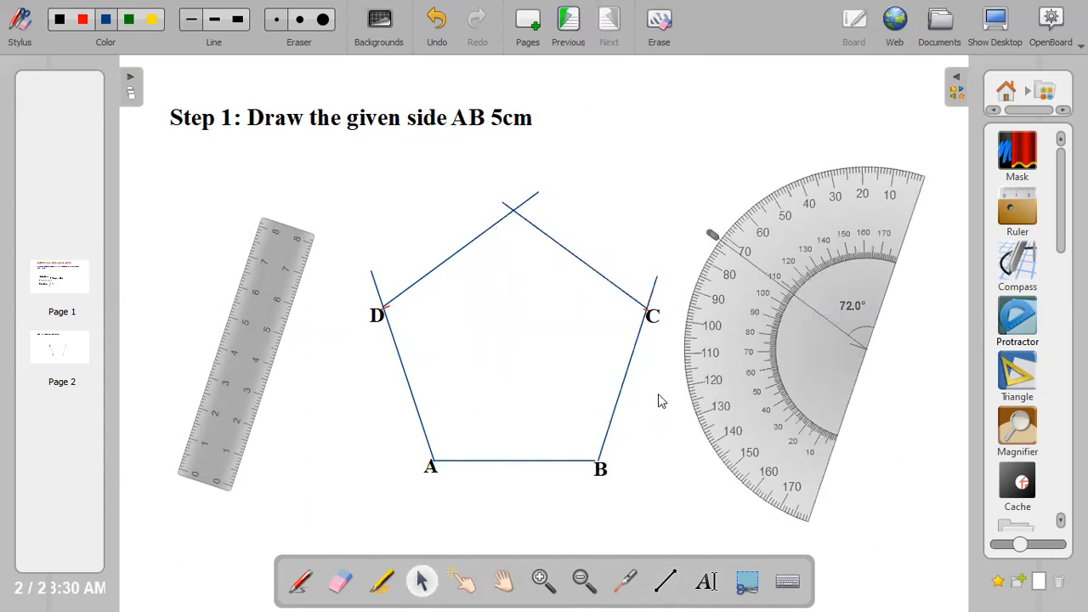
mouse_move(425, 292)
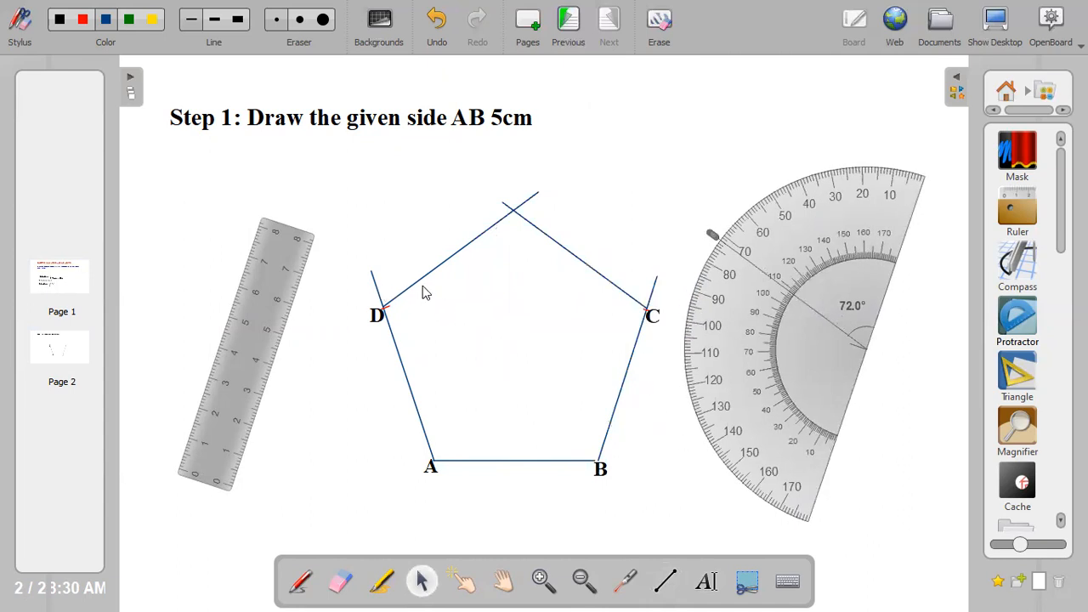
mouse_move(421, 455)
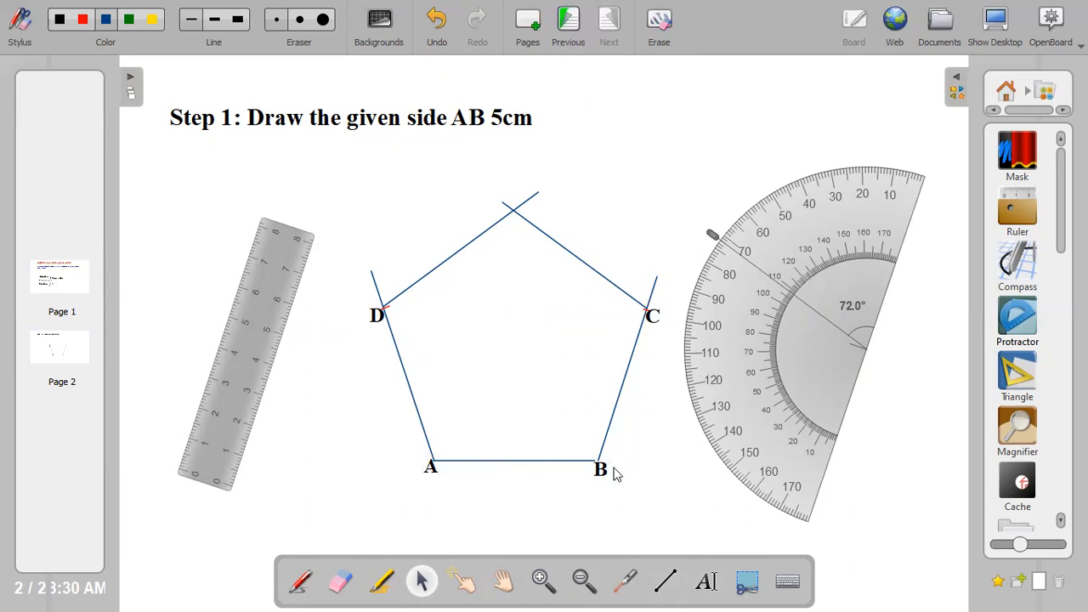
Add the text label E at the pentagon's top vertex with the Text tool.
click(706, 581)
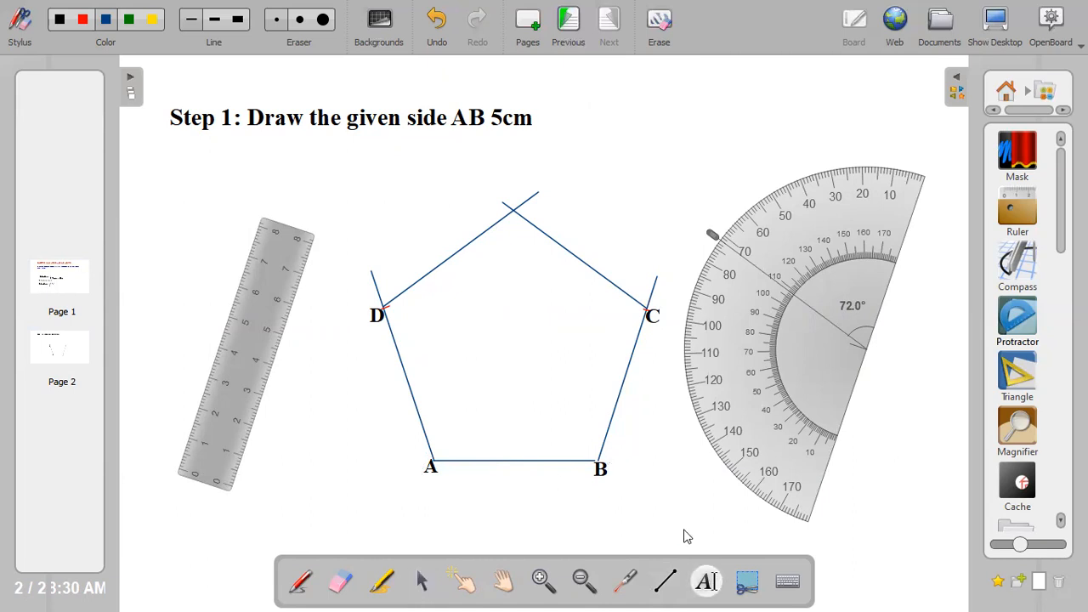
click(707, 582)
text(E)
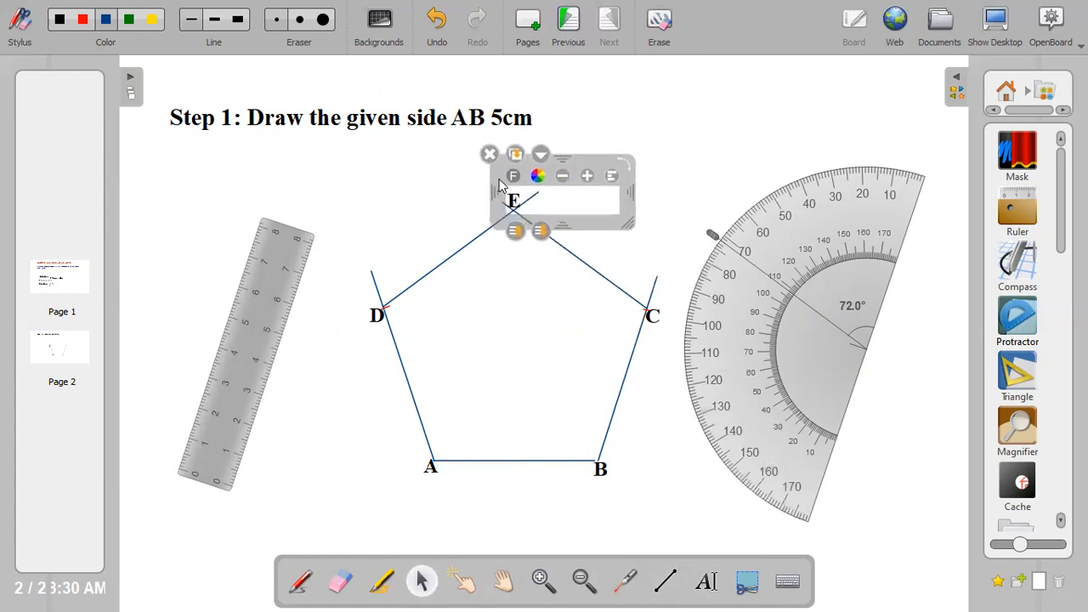
mouse_move(736, 165)
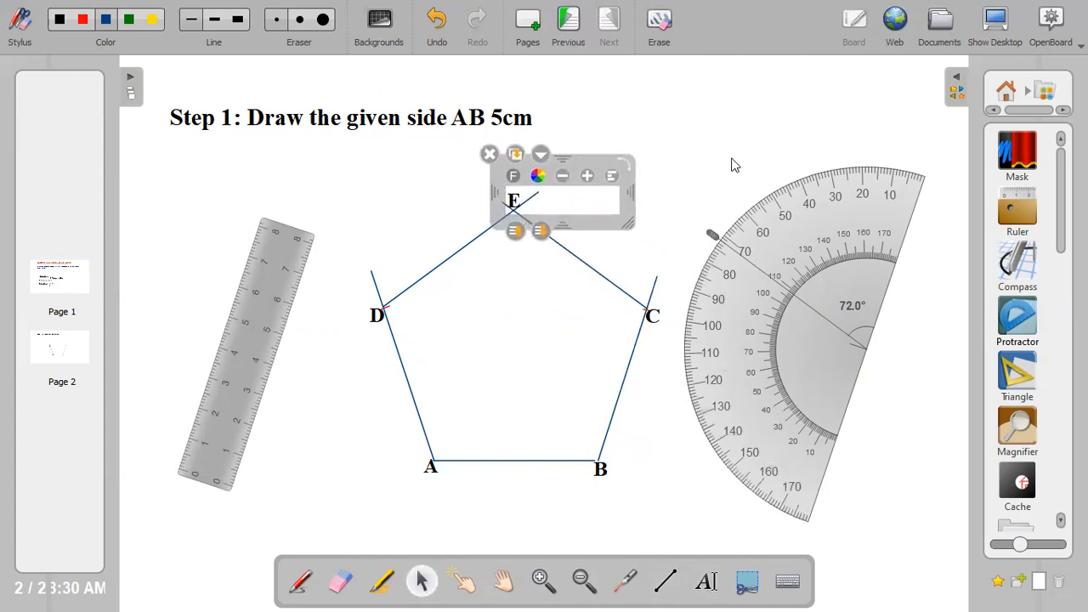
click(490, 154)
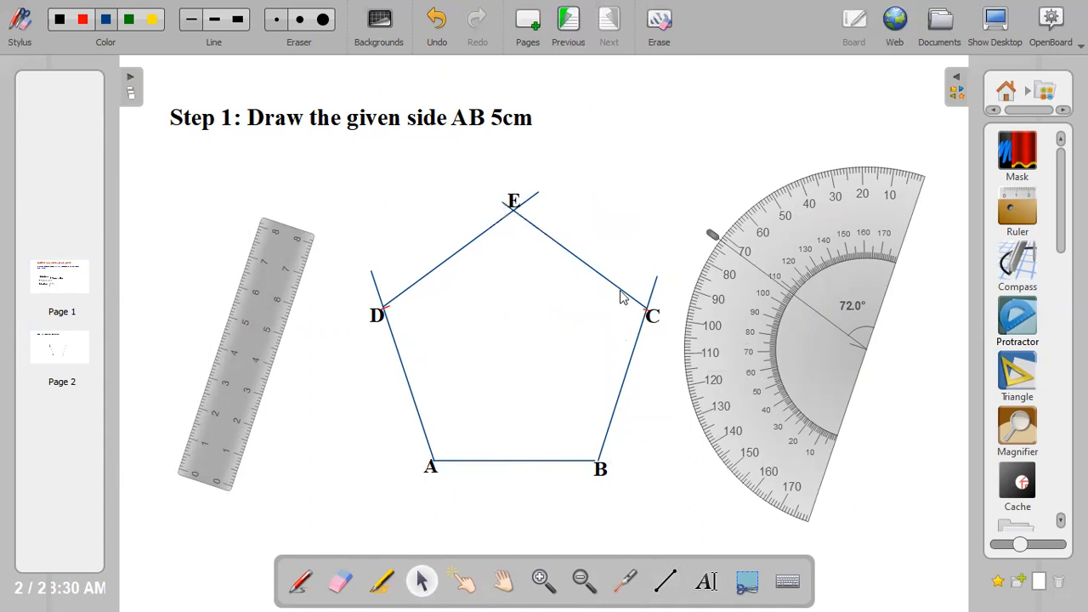
mouse_move(448, 300)
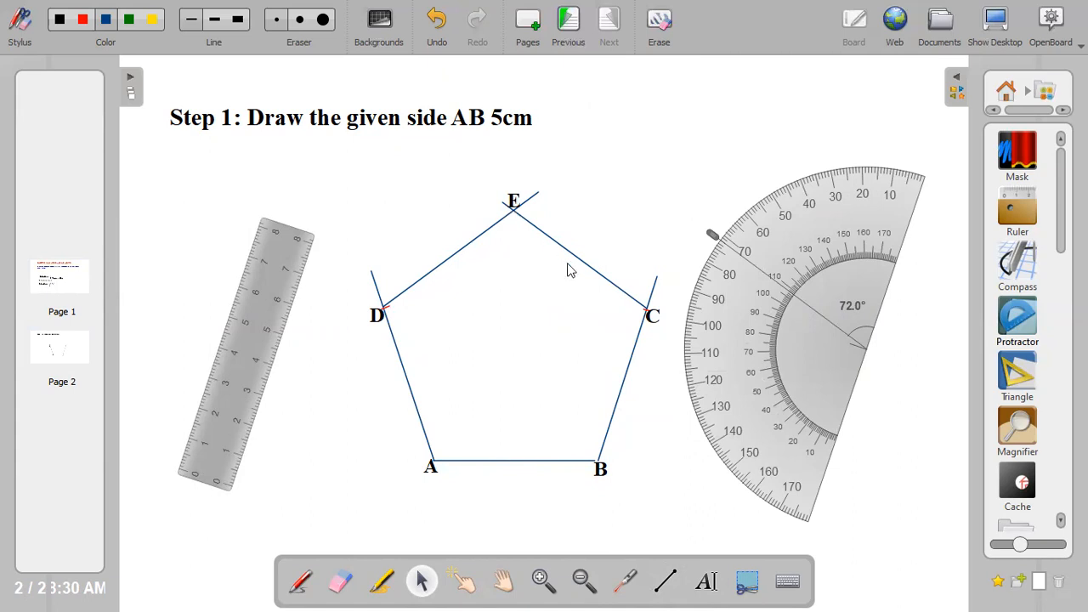
mouse_move(689, 448)
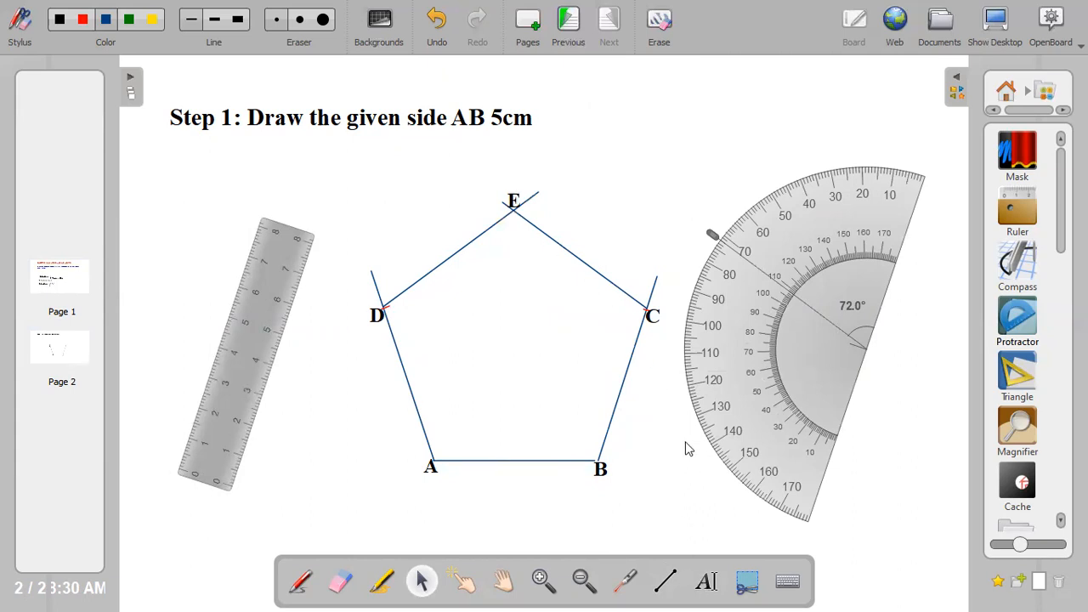
click(707, 581)
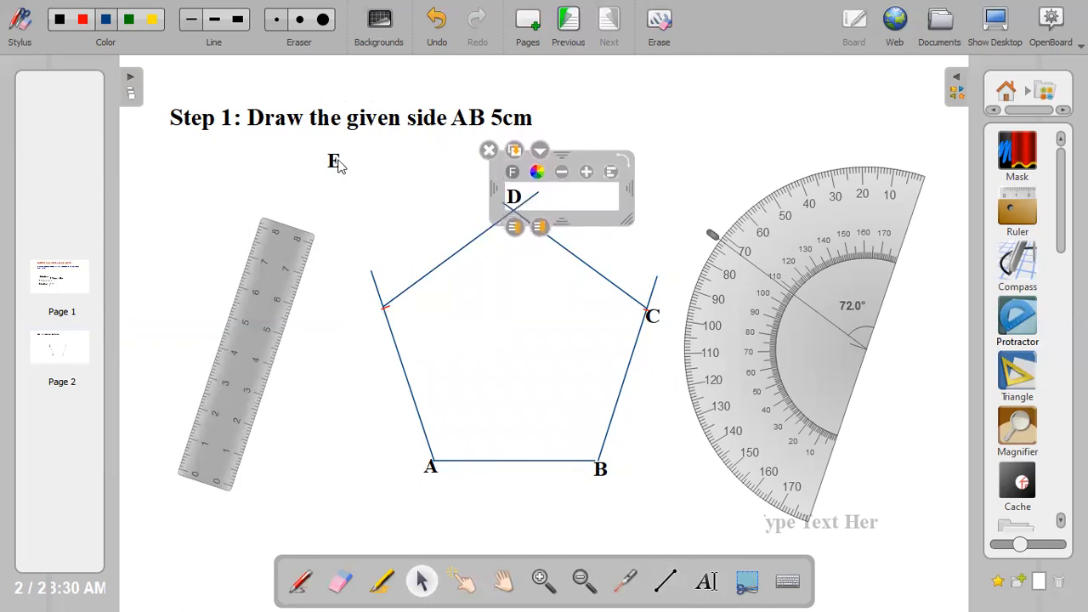
Drag label E beside the pentagon's left upper vertex.
drag(561, 195, 383, 162)
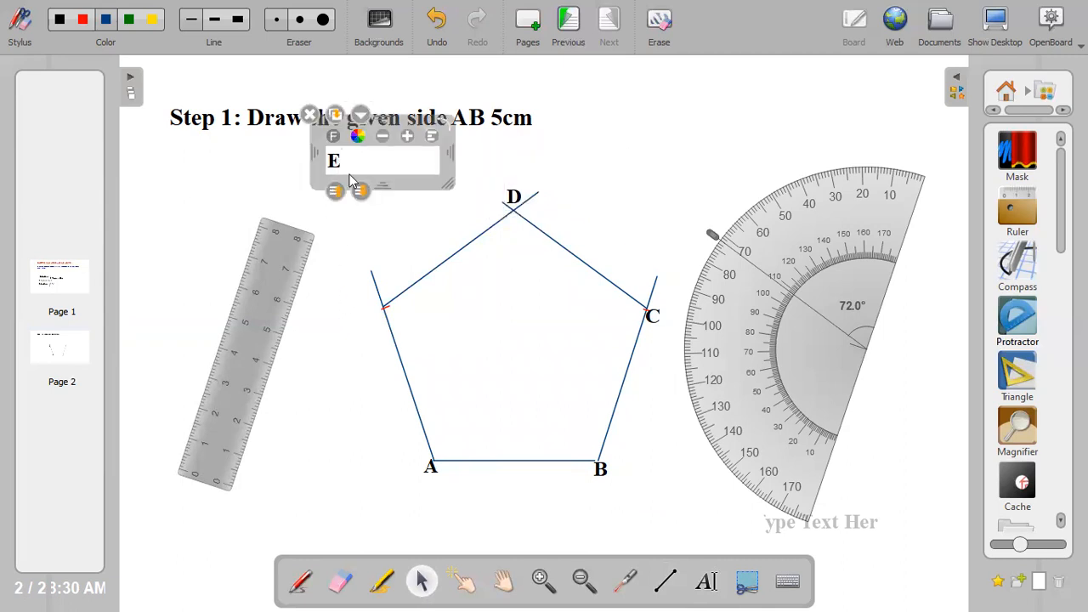
drag(383, 157, 425, 272)
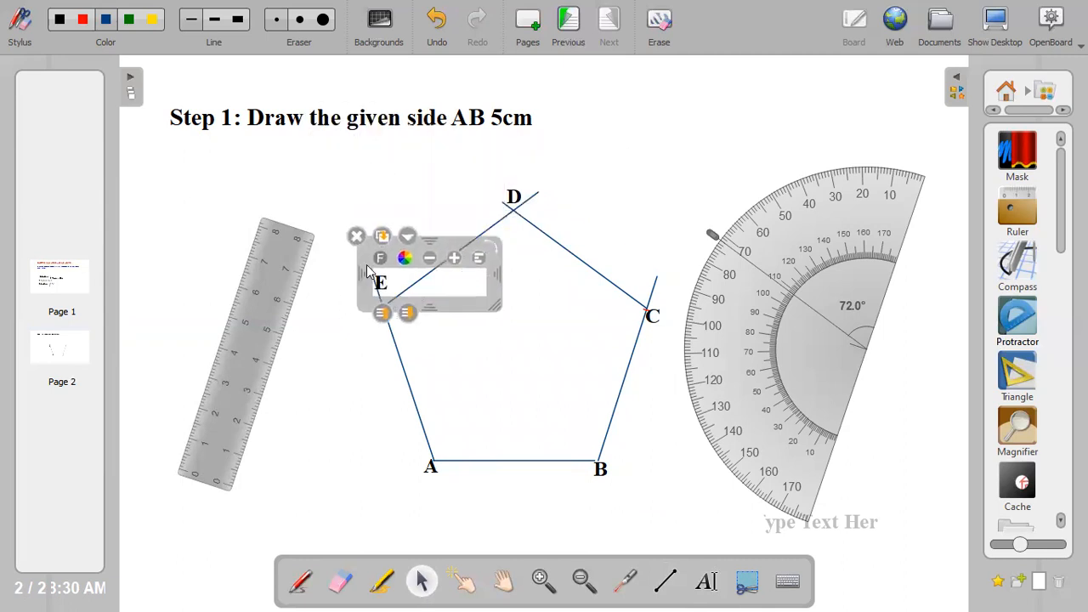